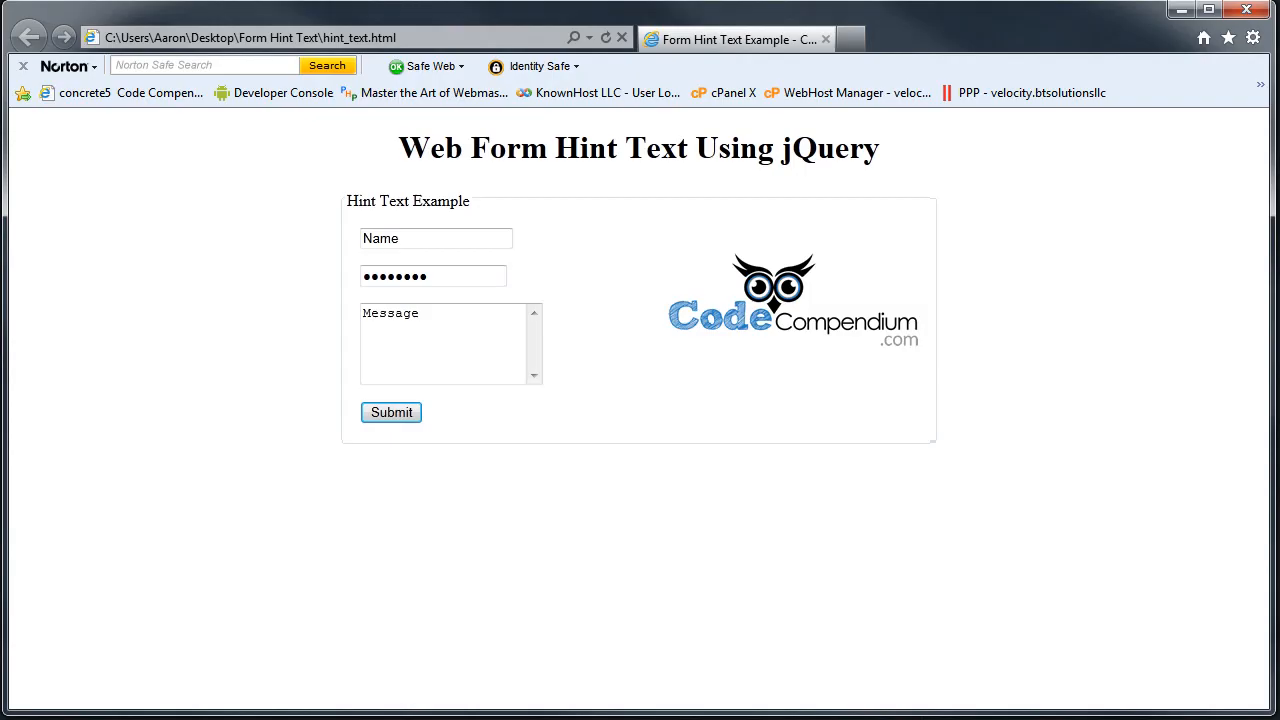
# Alternate focus between the Name and Message fields, watching each hint clear and return.
pyautogui.click(436, 238)
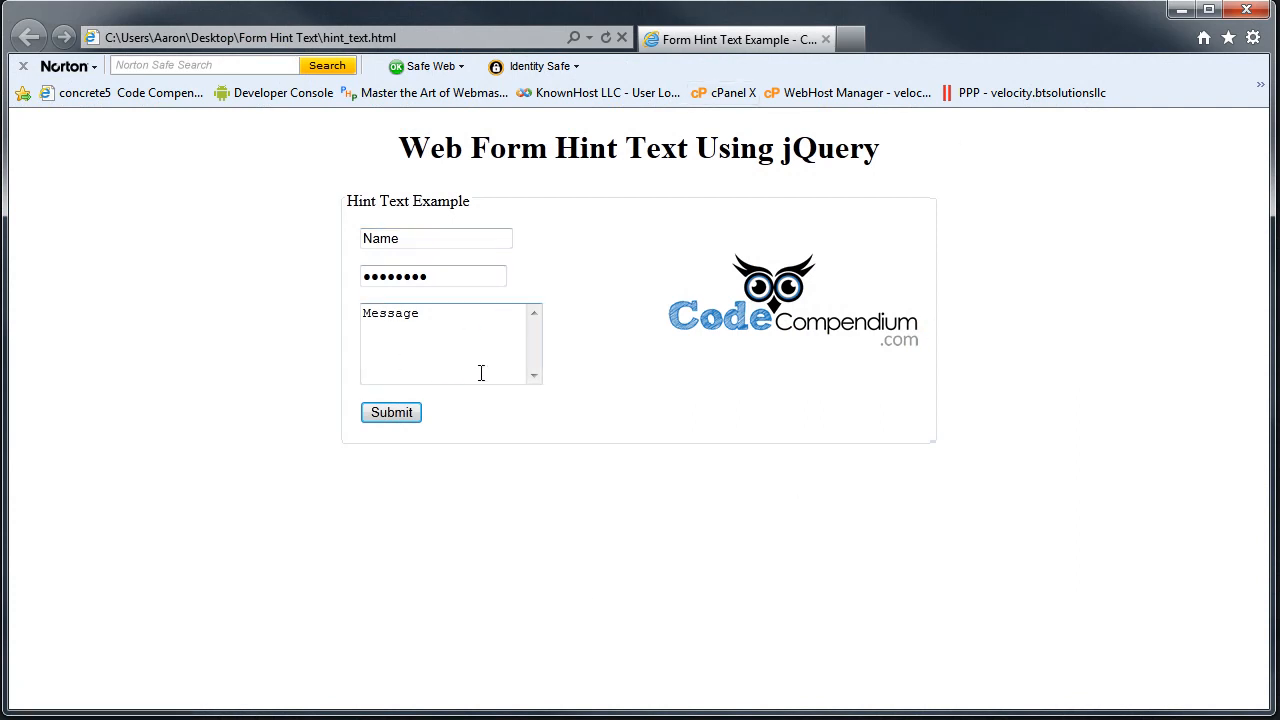
pyautogui.click(435, 238)
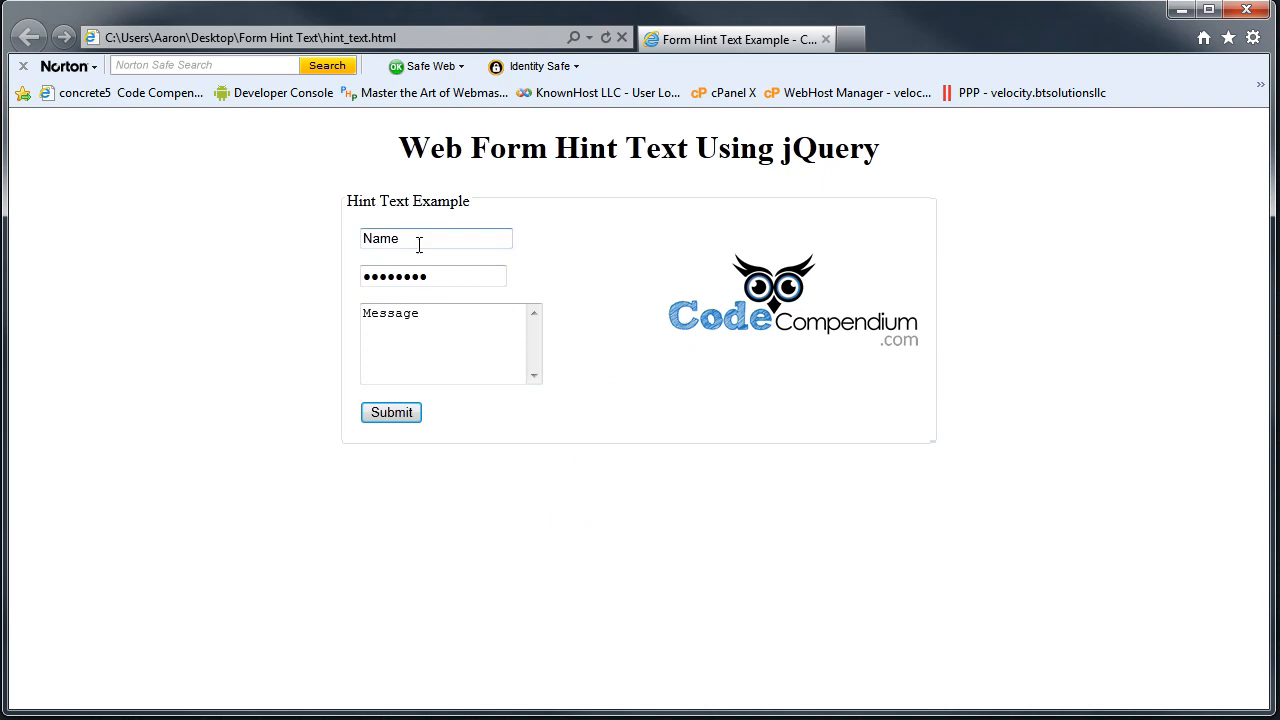
pyautogui.click(435, 238)
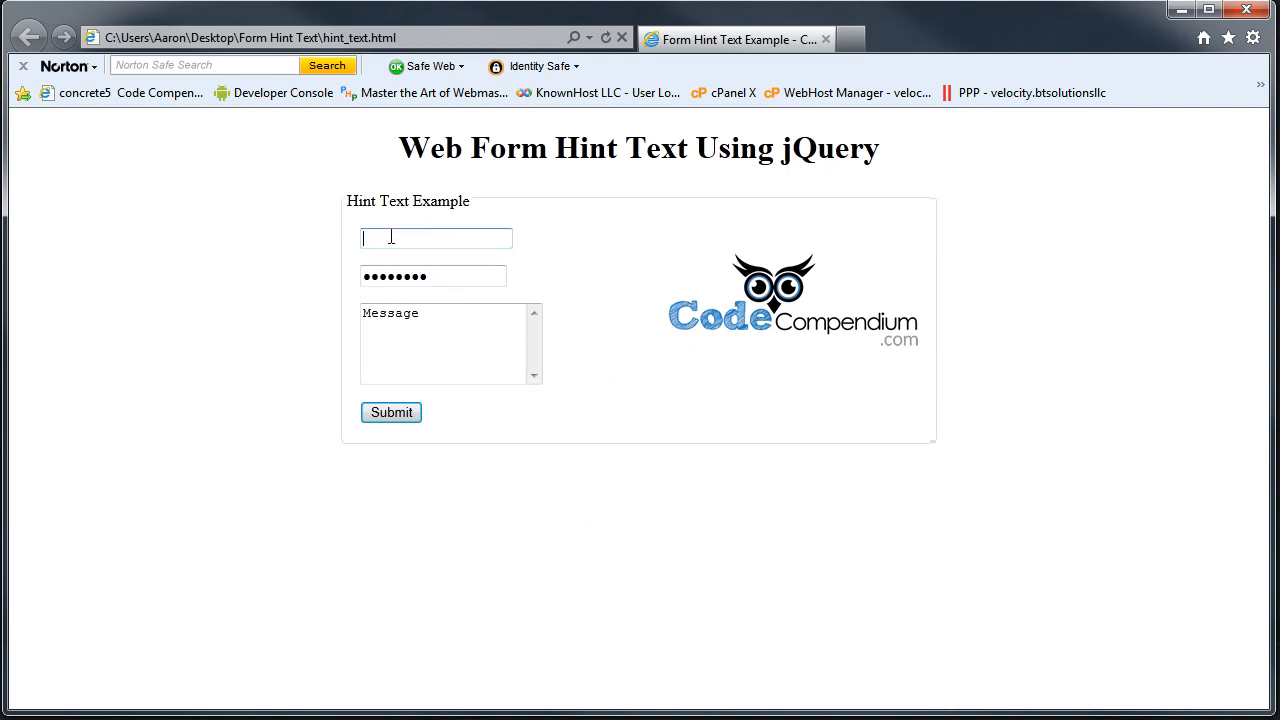
pyautogui.click(432, 276)
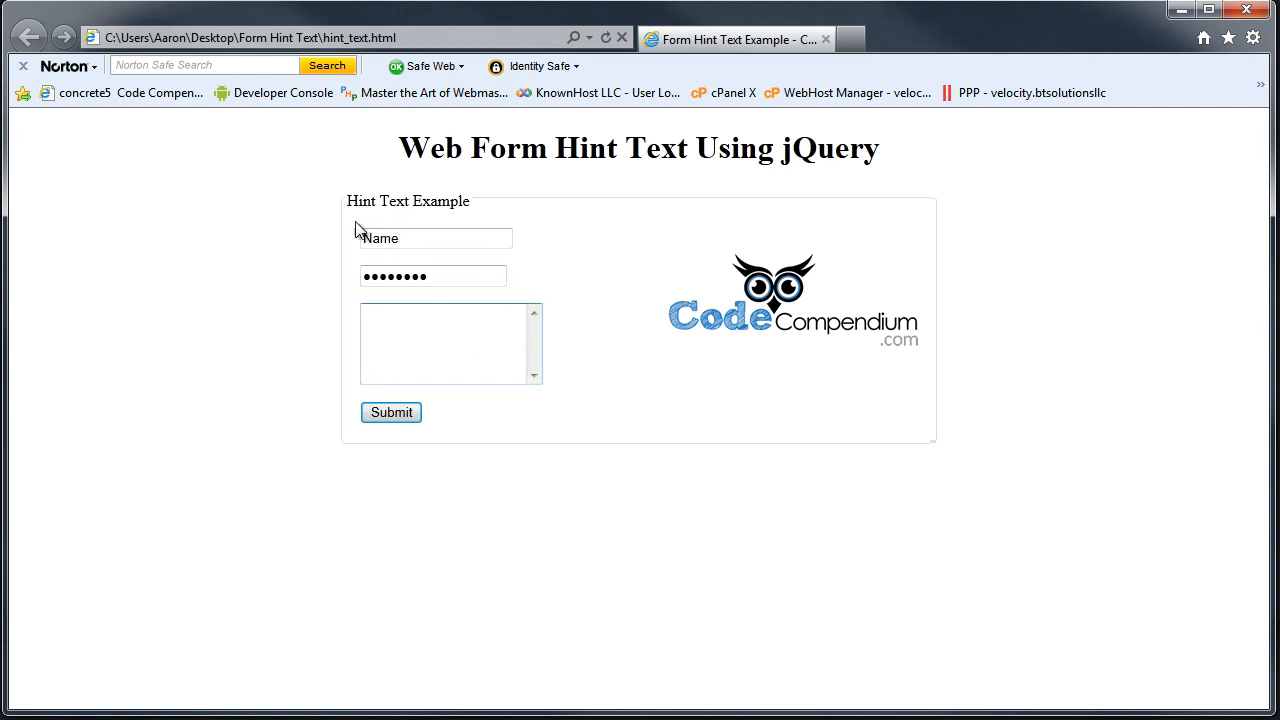
pyautogui.click(435, 238)
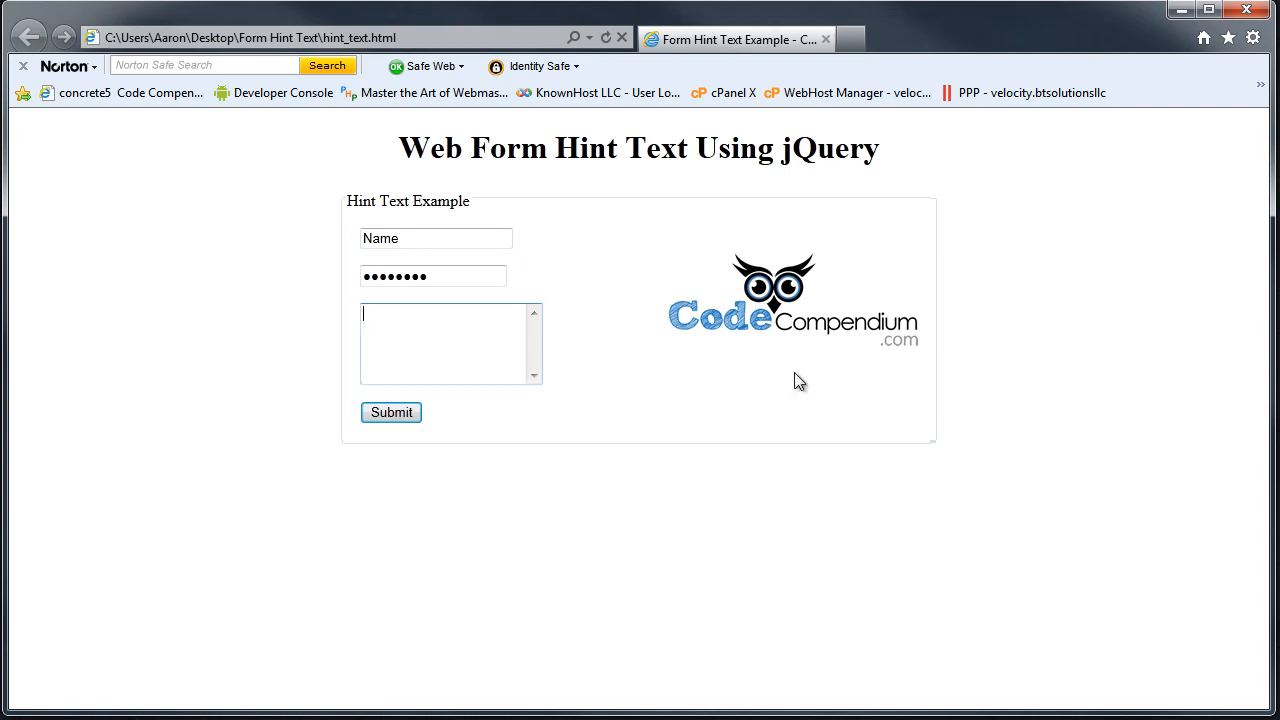
pyautogui.click(436, 238)
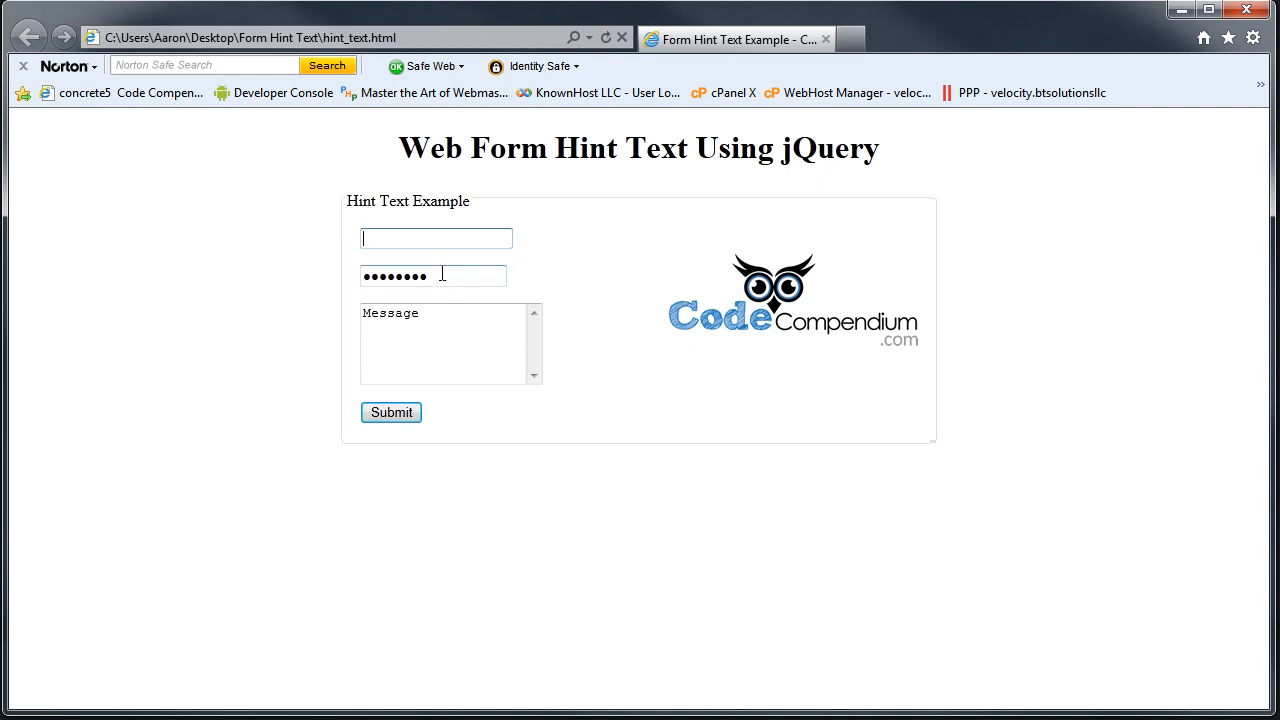
pyautogui.click(433, 275)
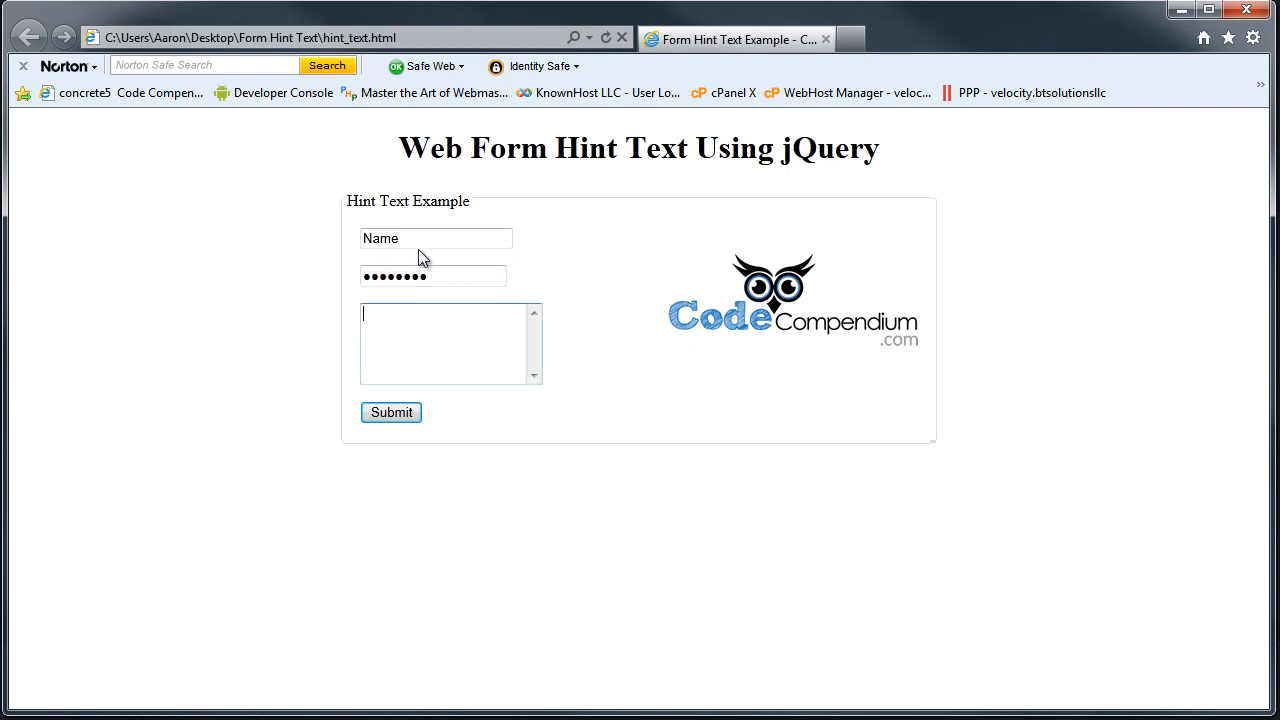
# Type 'klasdjl' into the fields to see that entered text is kept.
pyautogui.write('klasdjl')
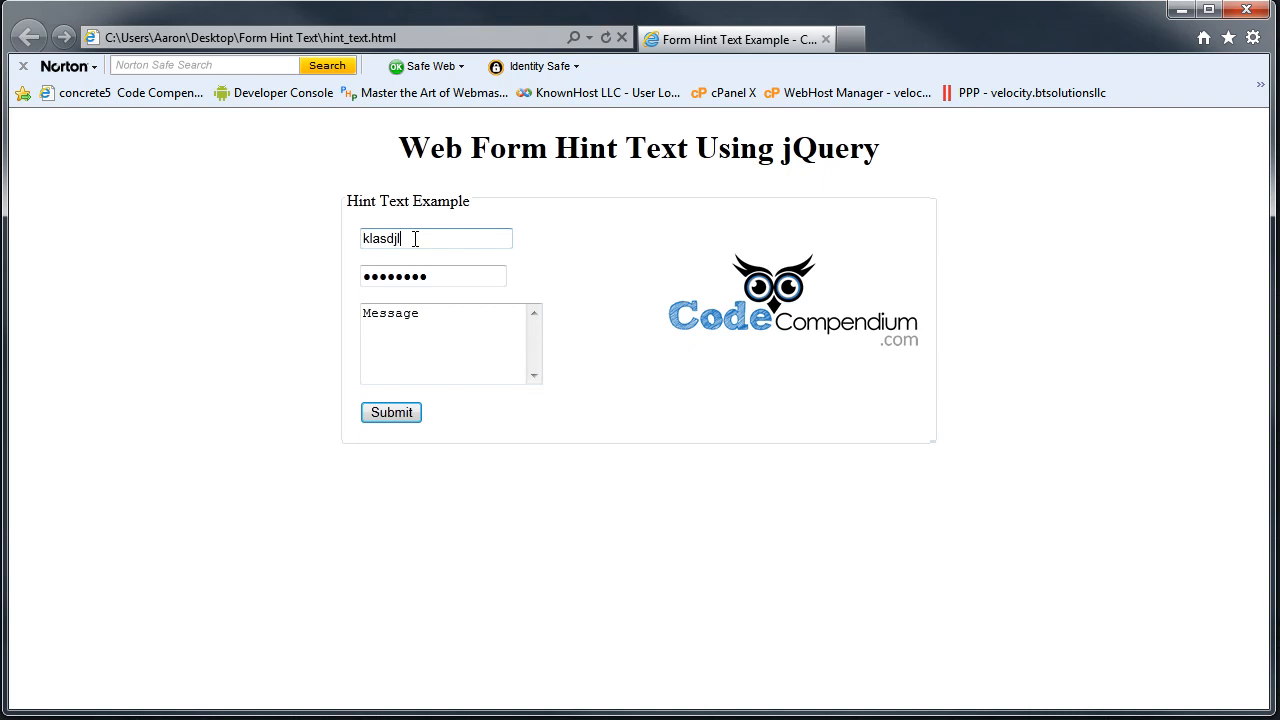
pyautogui.click(432, 276)
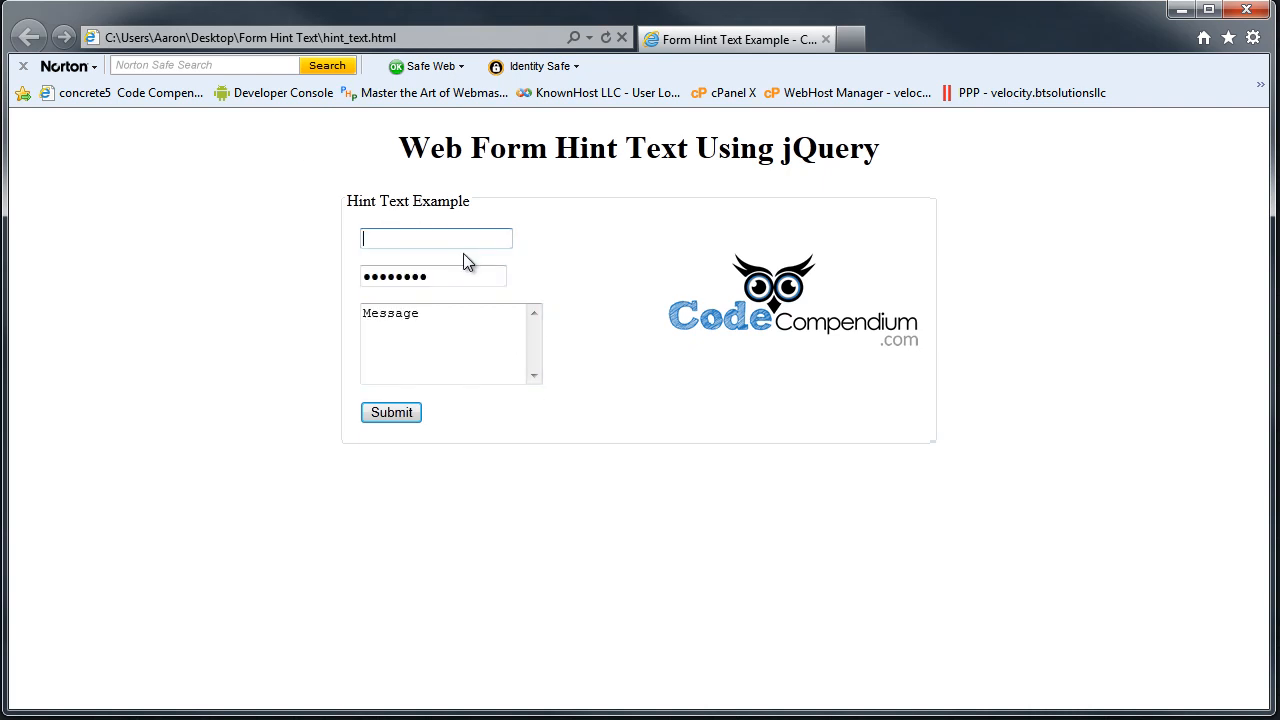
pyautogui.write('klasdjl')
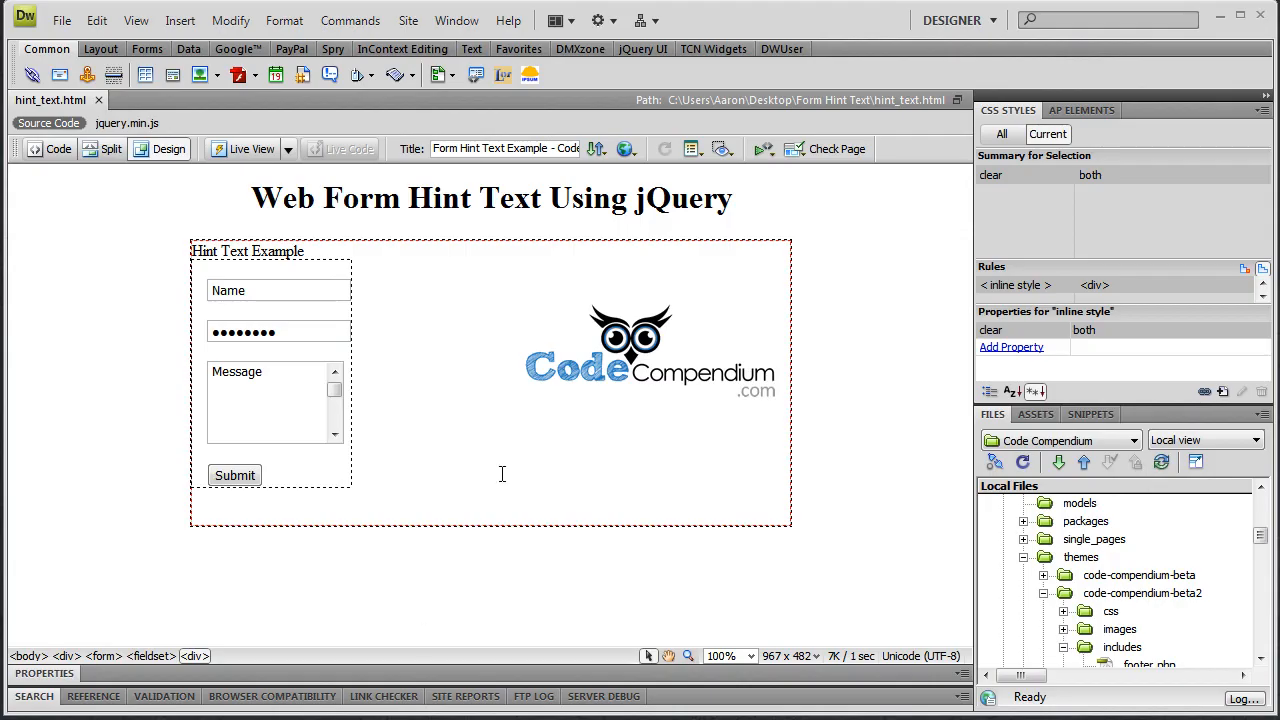
pyautogui.moveTo(864, 371)
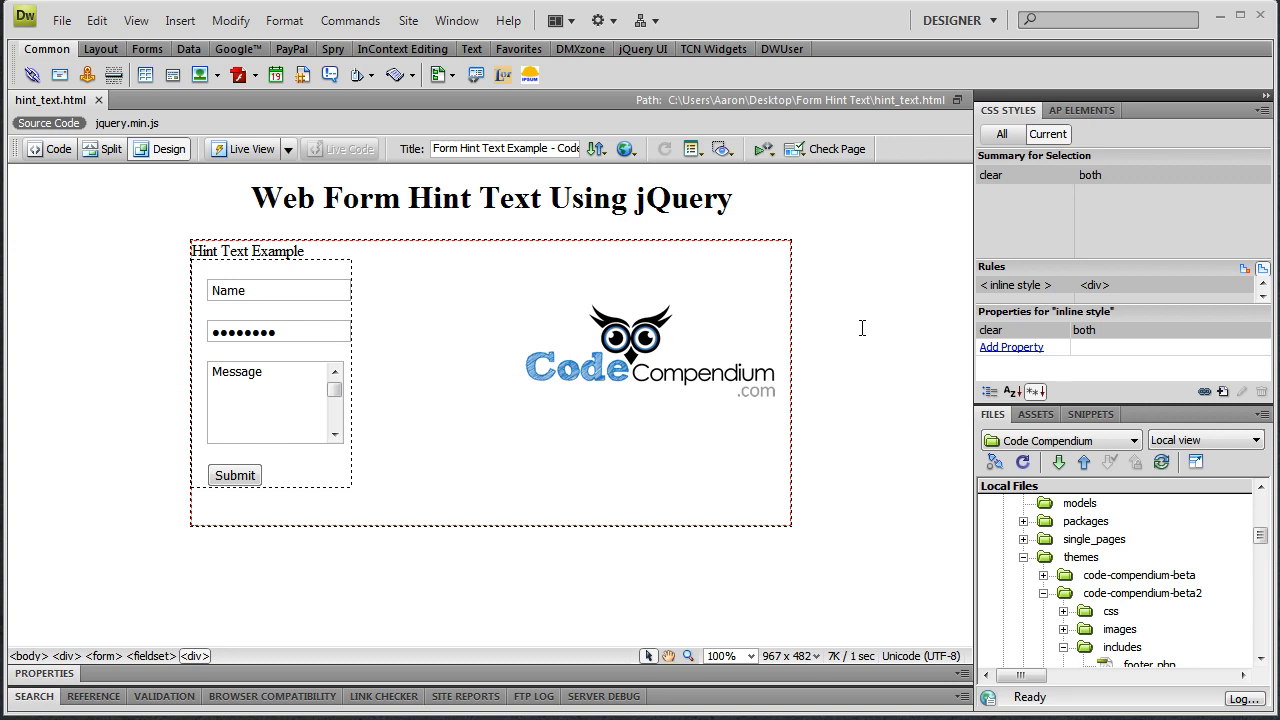
pyautogui.moveTo(170, 195)
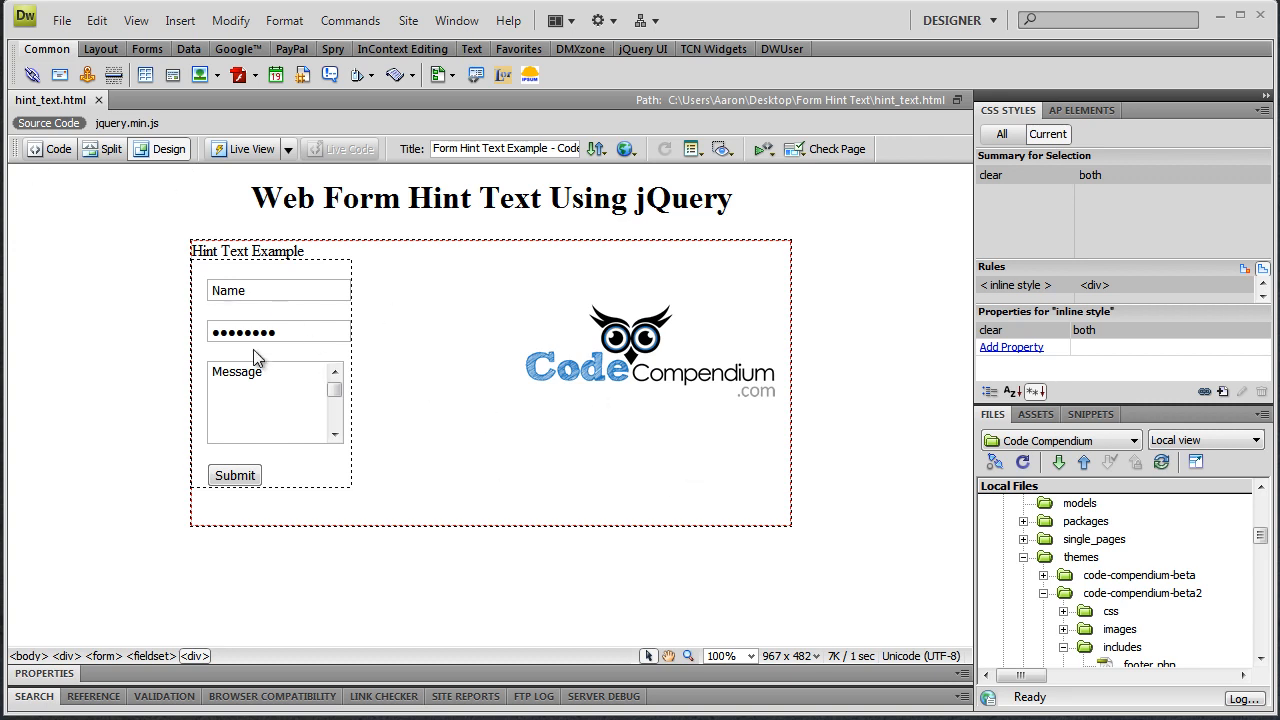
# Switch to Code view and add a blank line after the closing </div>.
pyautogui.click(48, 148)
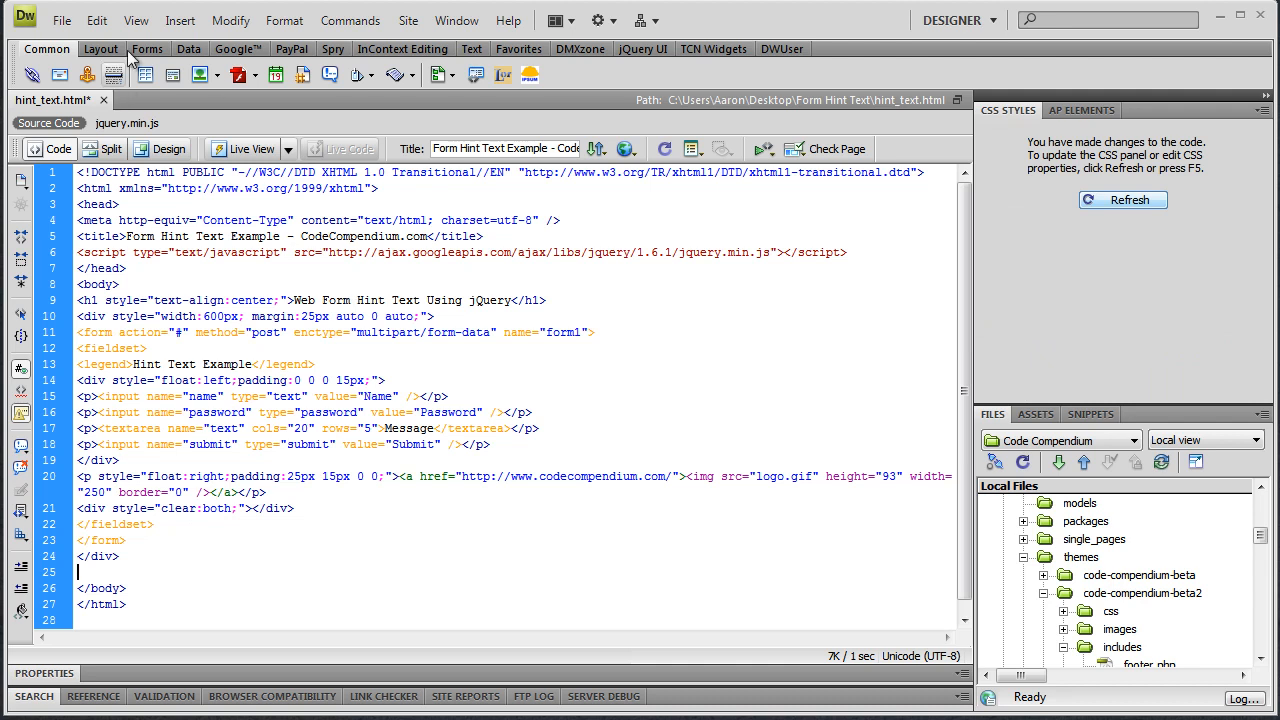
# Insert a text/javascript Script object via Insert > HTML > Script Objects > Script.
pyautogui.click(180, 20)
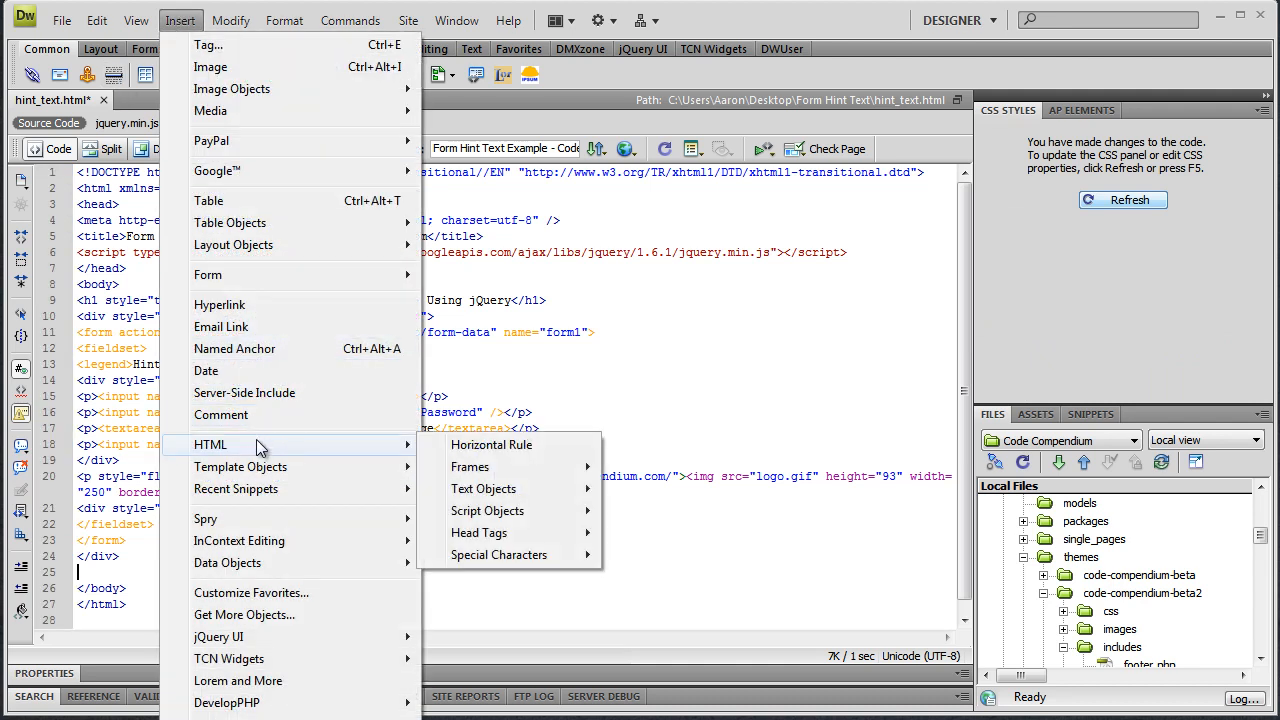
pyautogui.moveTo(487, 511)
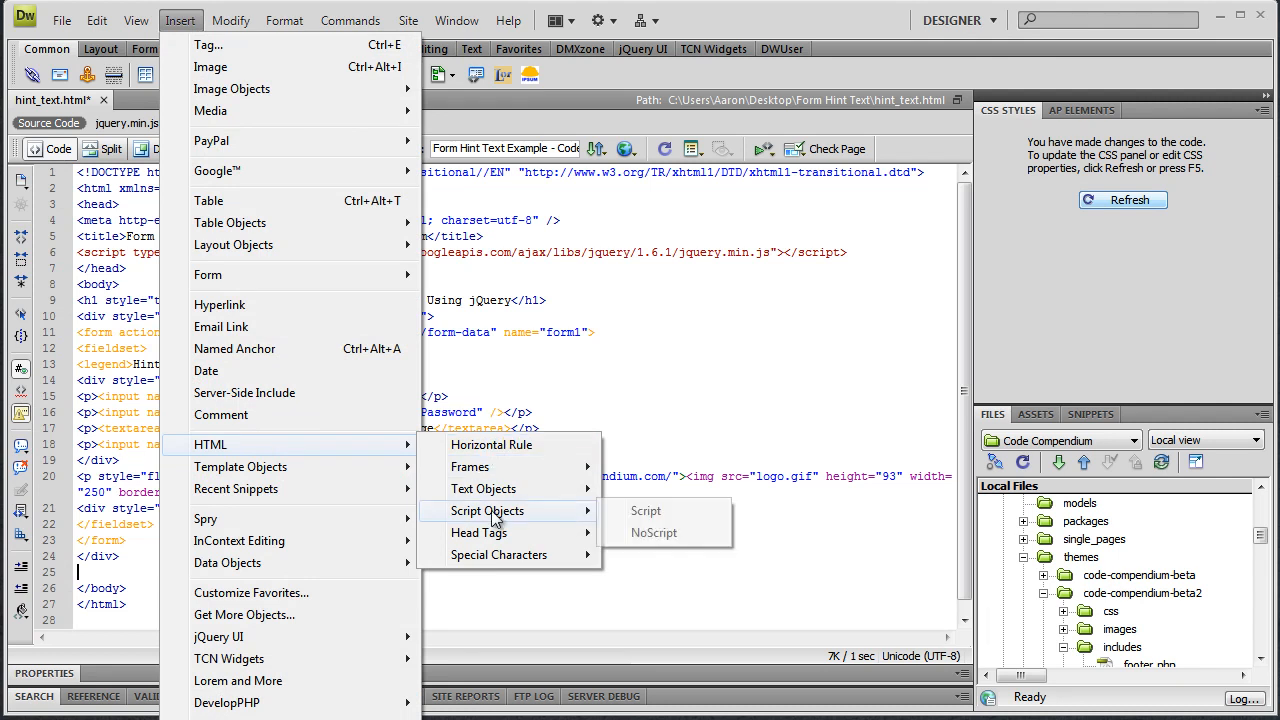
pyautogui.click(646, 511)
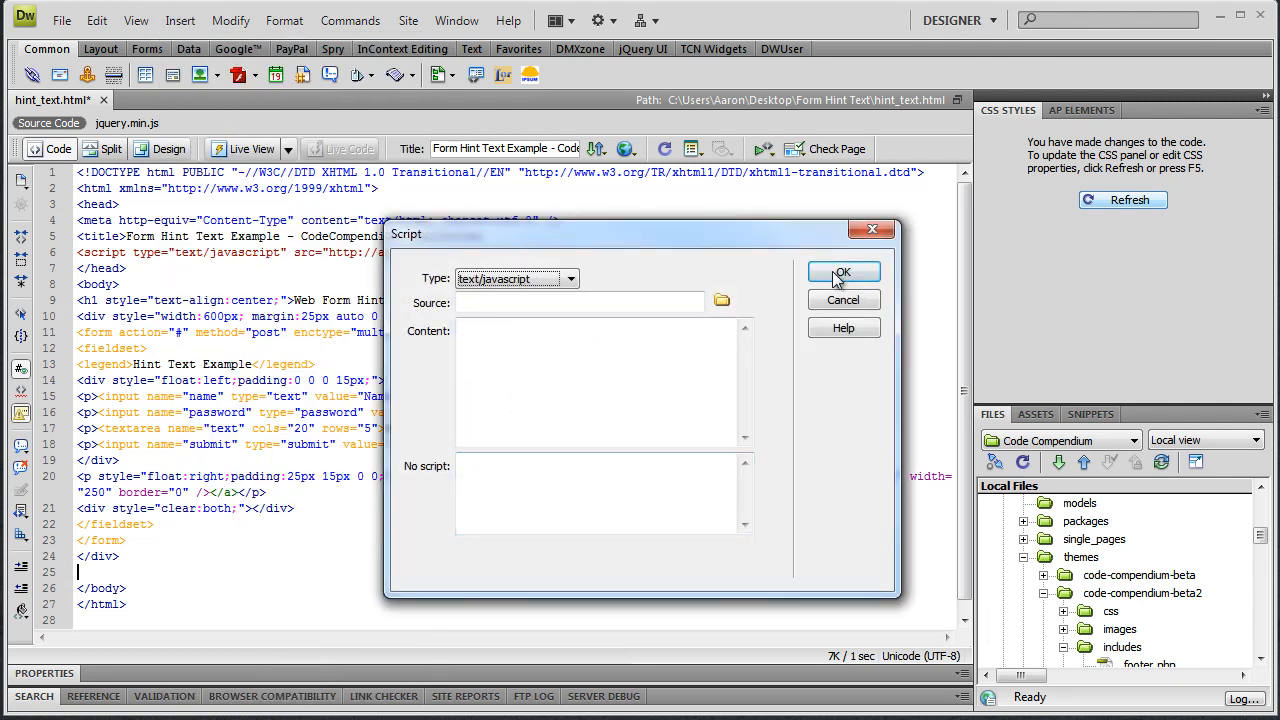
pyautogui.click(843, 272)
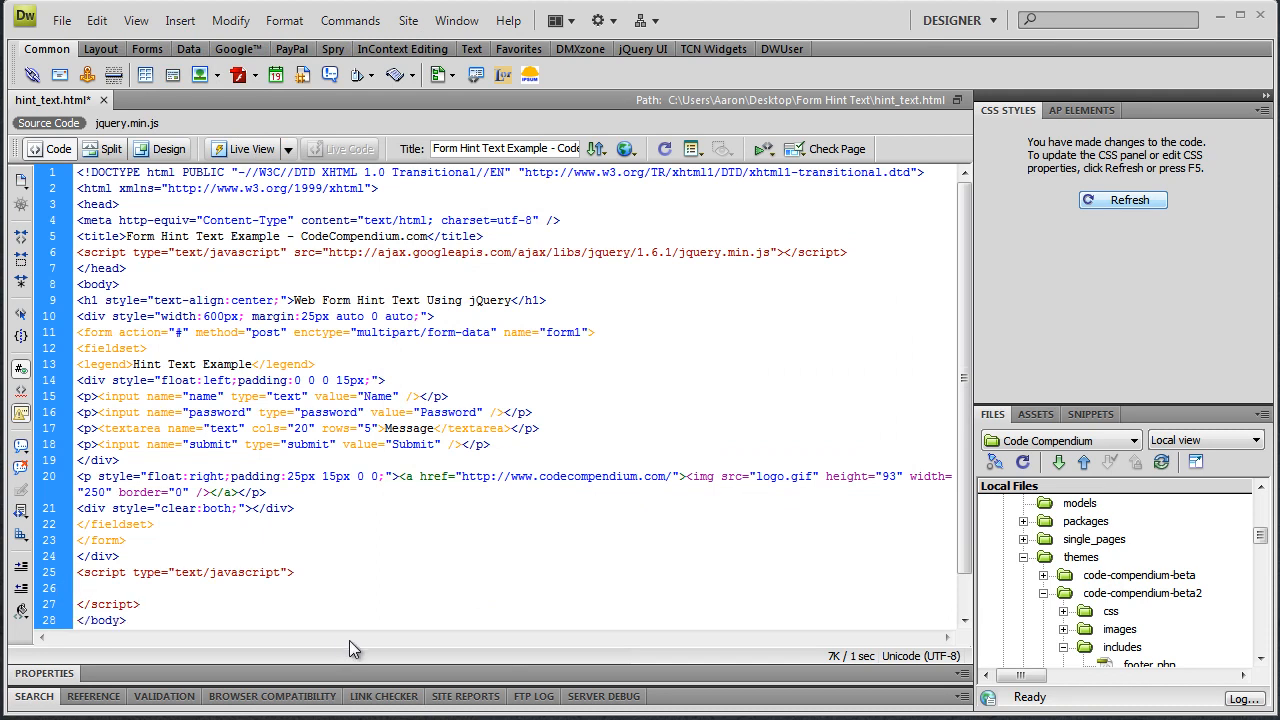
# Write $(document).ready code with .each, .focus and .blur handlers for the hint text.
pyautogui.scroll(-3)
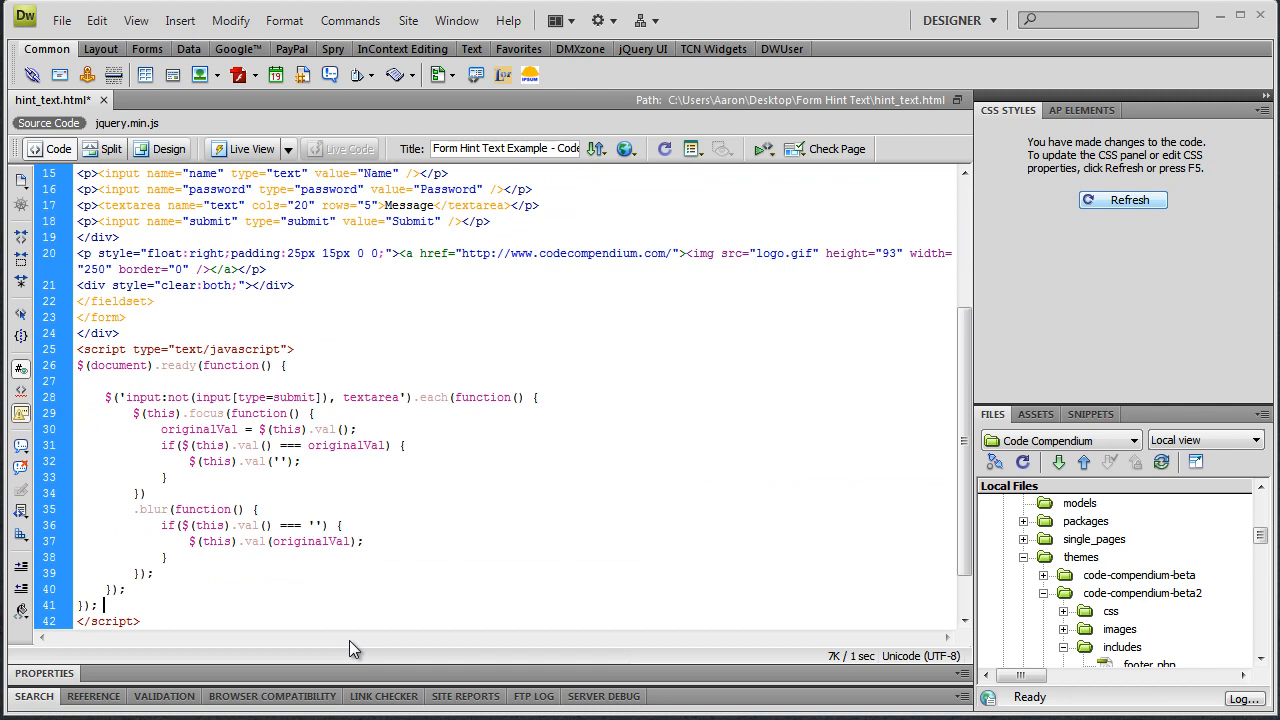
pyautogui.moveTo(221, 540)
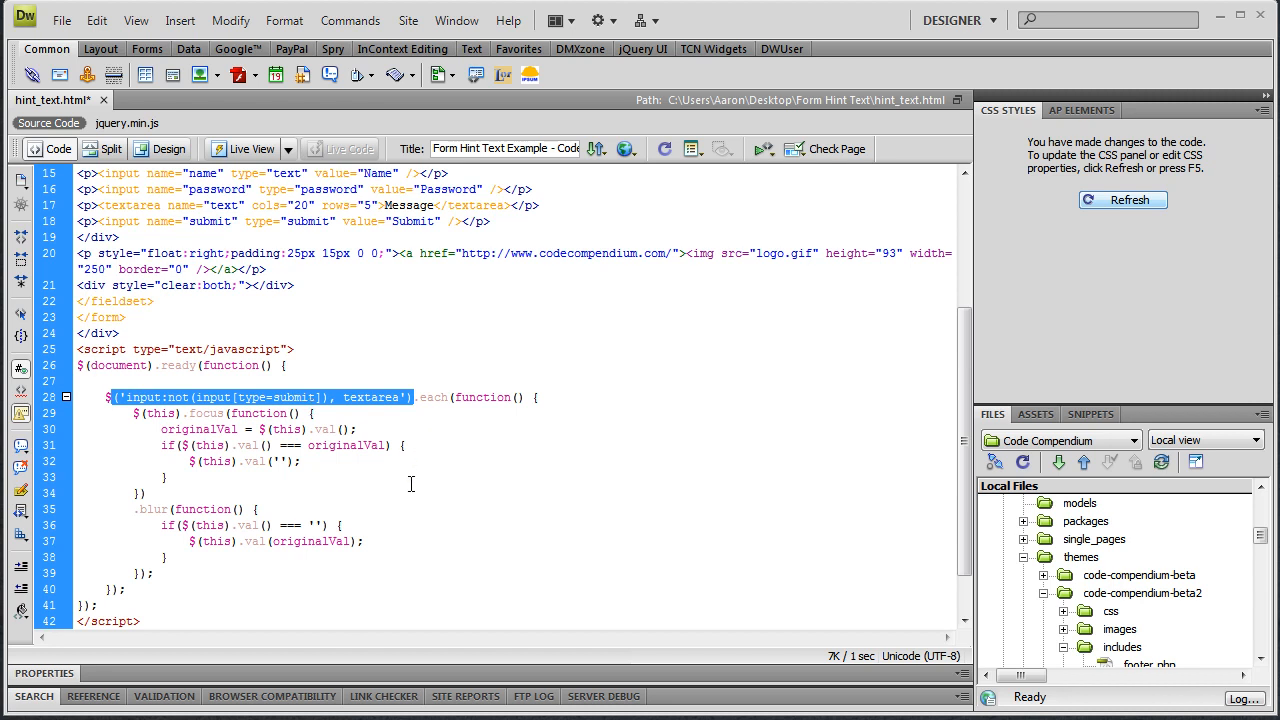
pyautogui.click(335, 397)
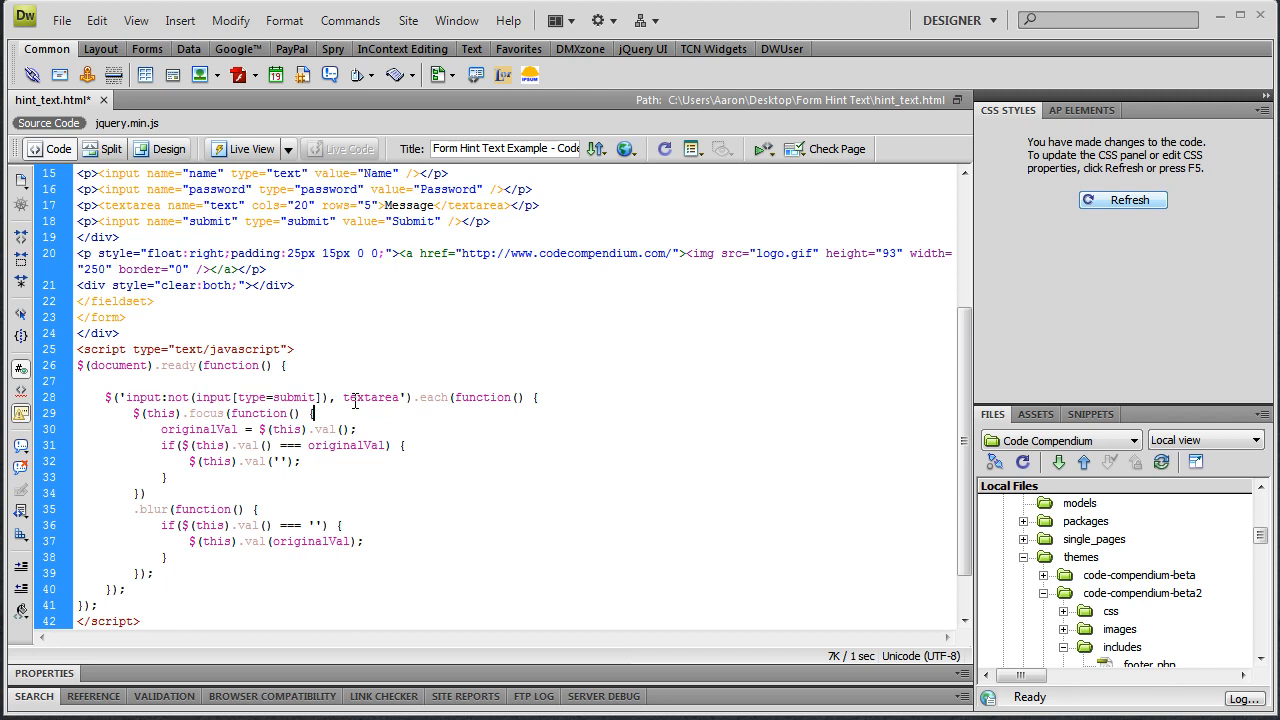
pyautogui.click(314, 413)
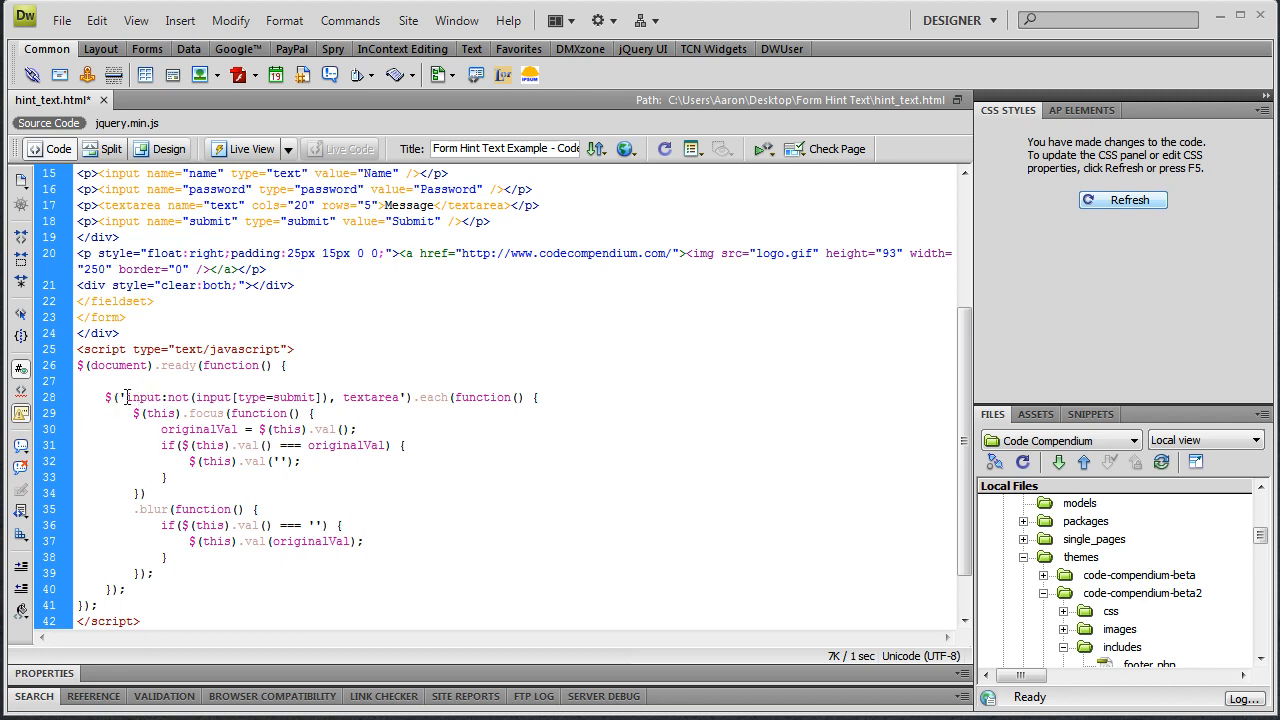
pyautogui.doubleClick(142, 397)
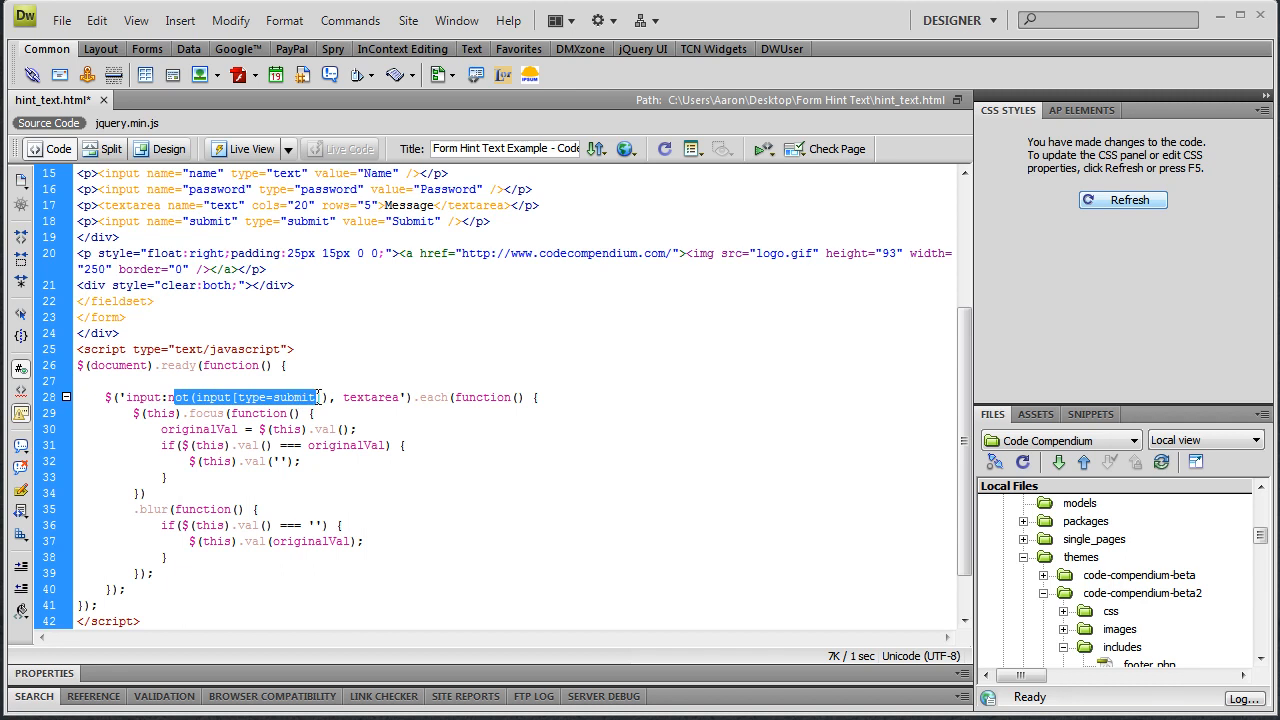
pyautogui.moveTo(265, 413)
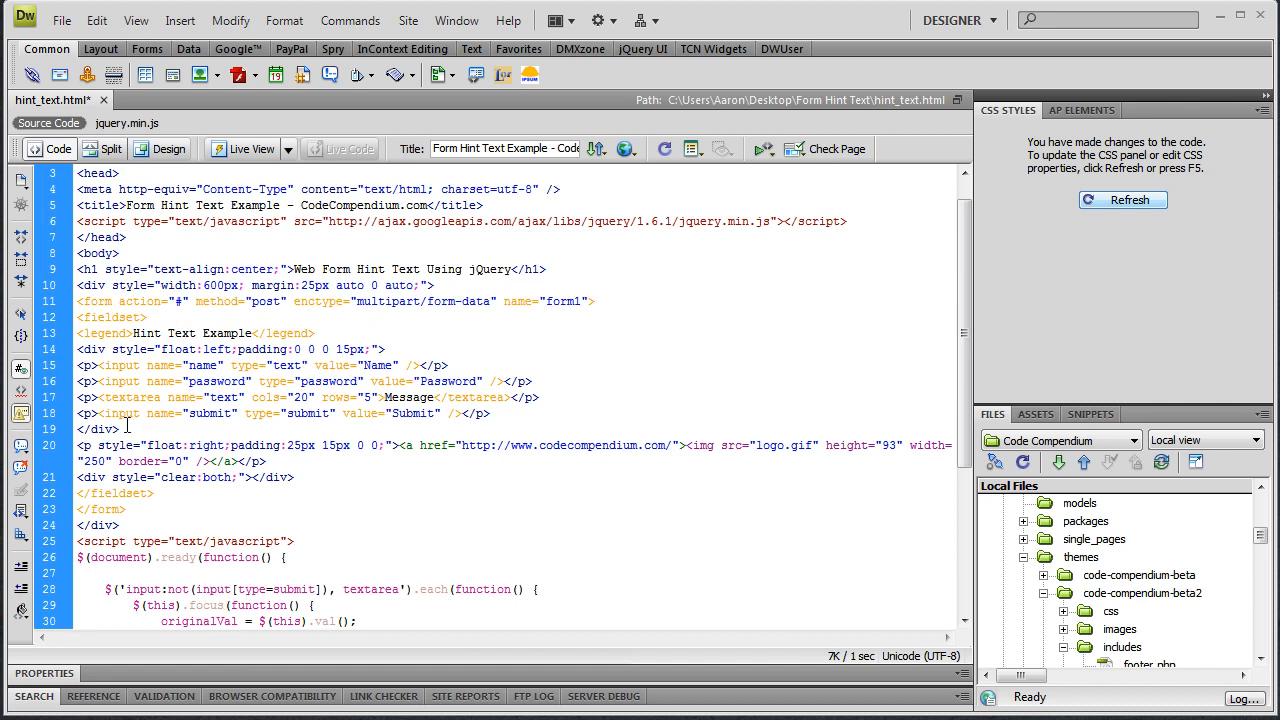
pyautogui.moveTo(123, 368)
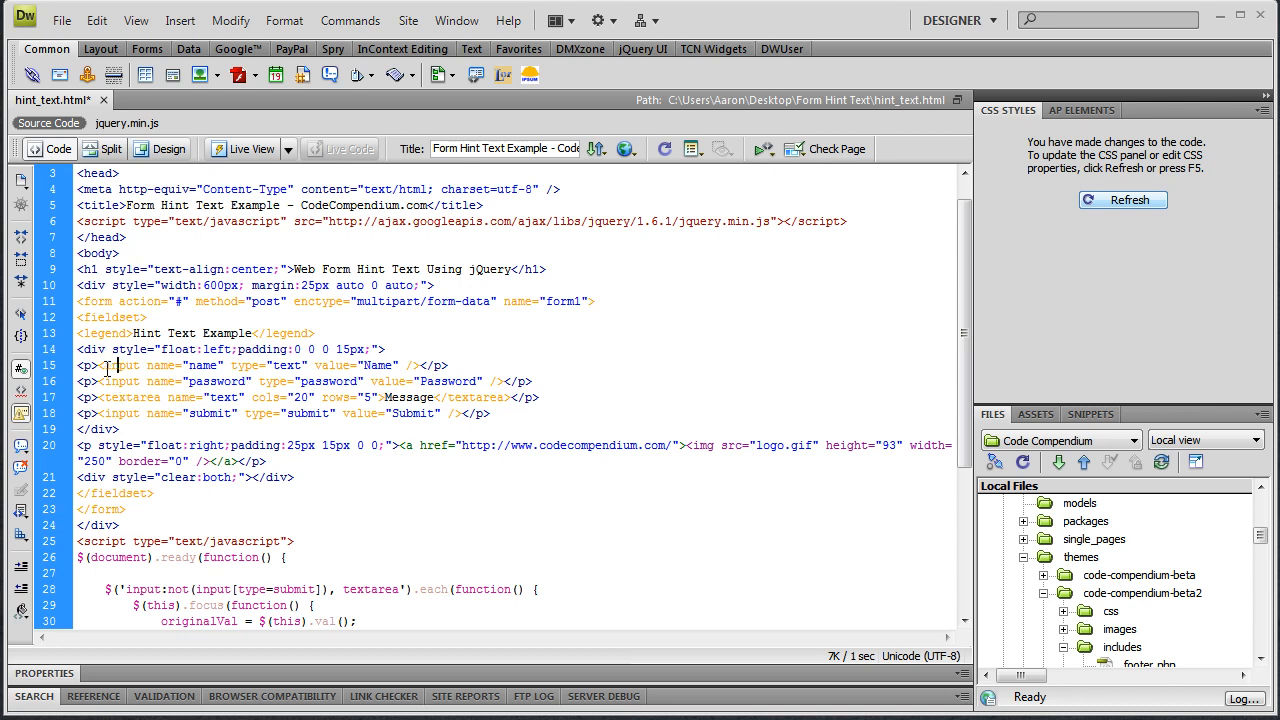
pyautogui.doubleClick(119, 365)
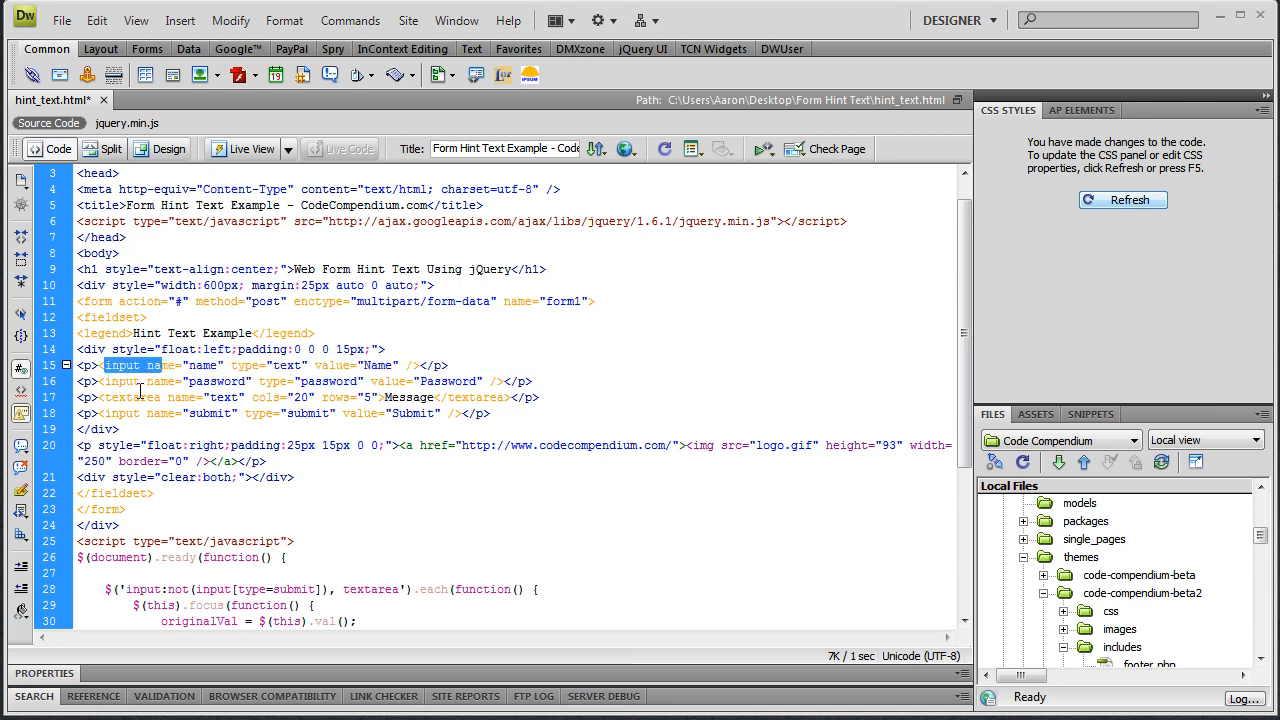
pyautogui.doubleClick(124, 381)
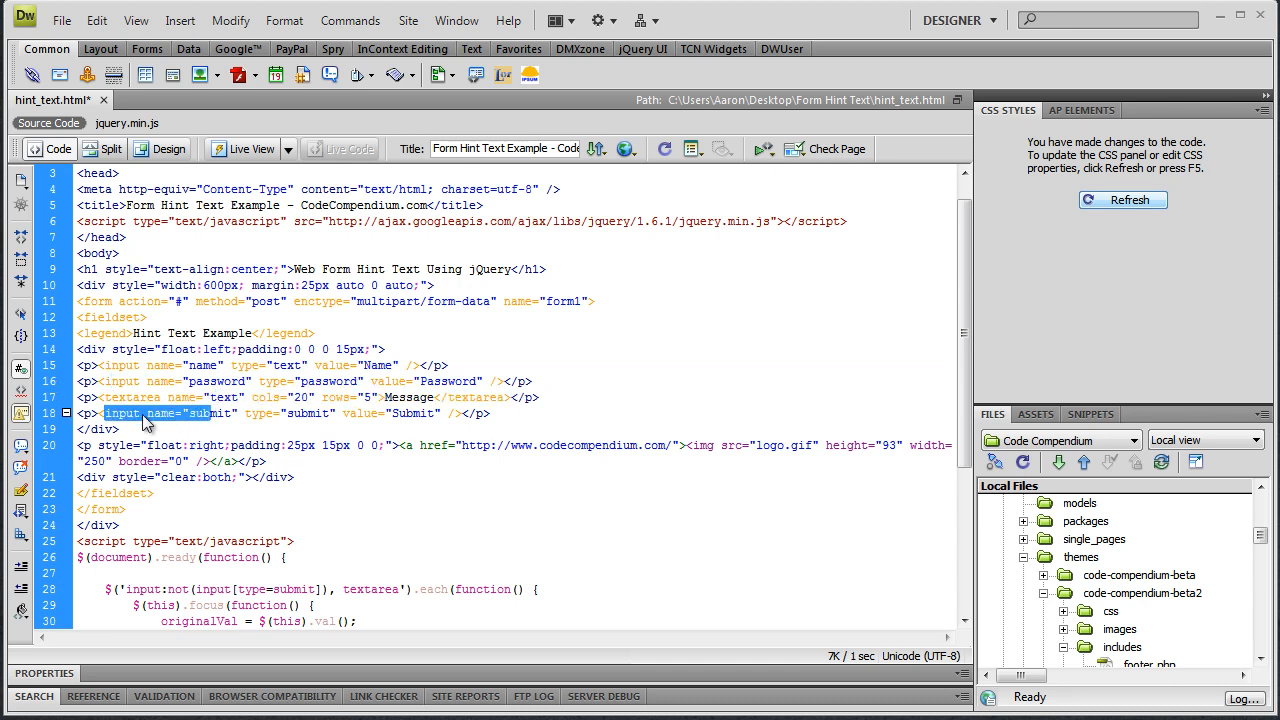
pyautogui.click(205, 413)
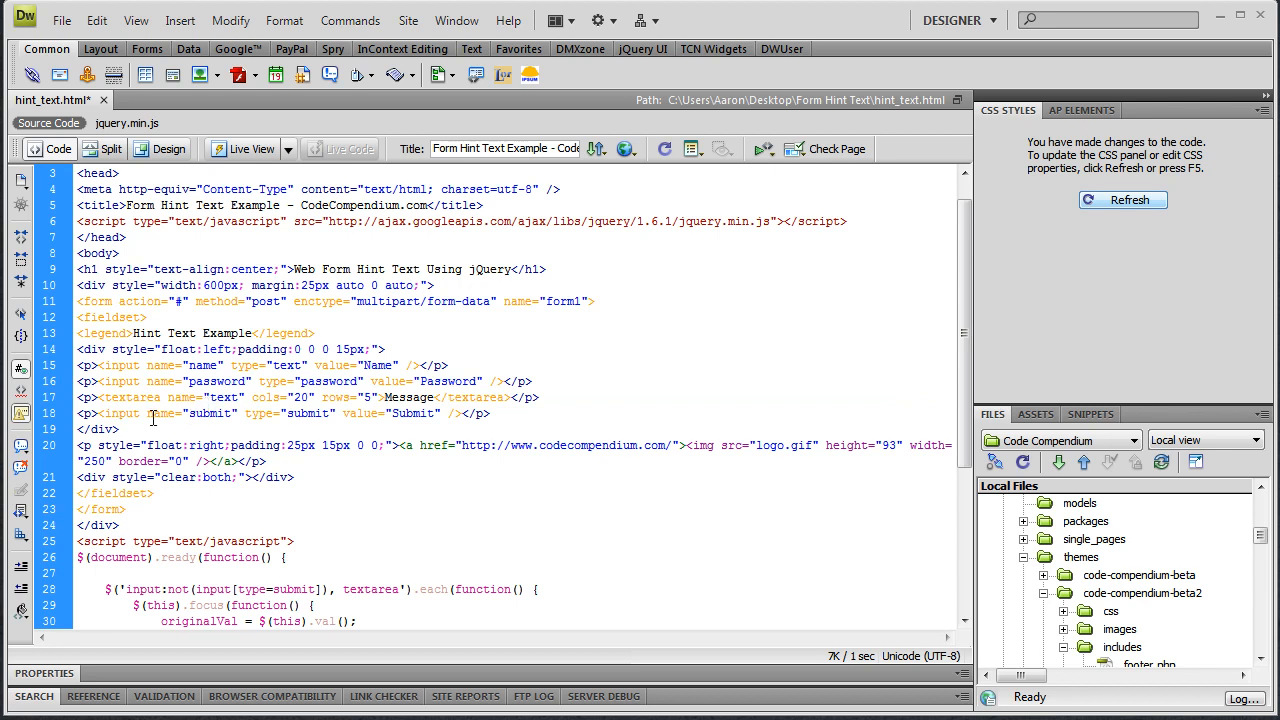
pyautogui.doubleClick(387, 413)
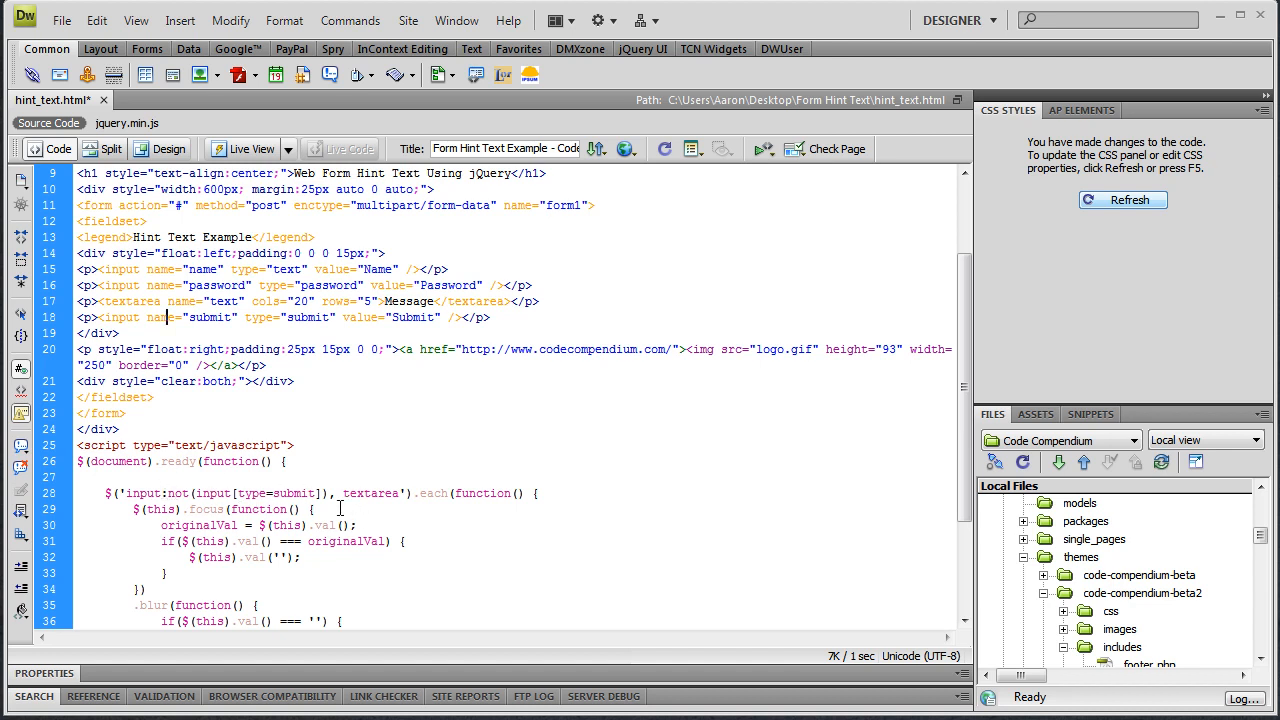
pyautogui.doubleClick(371, 493)
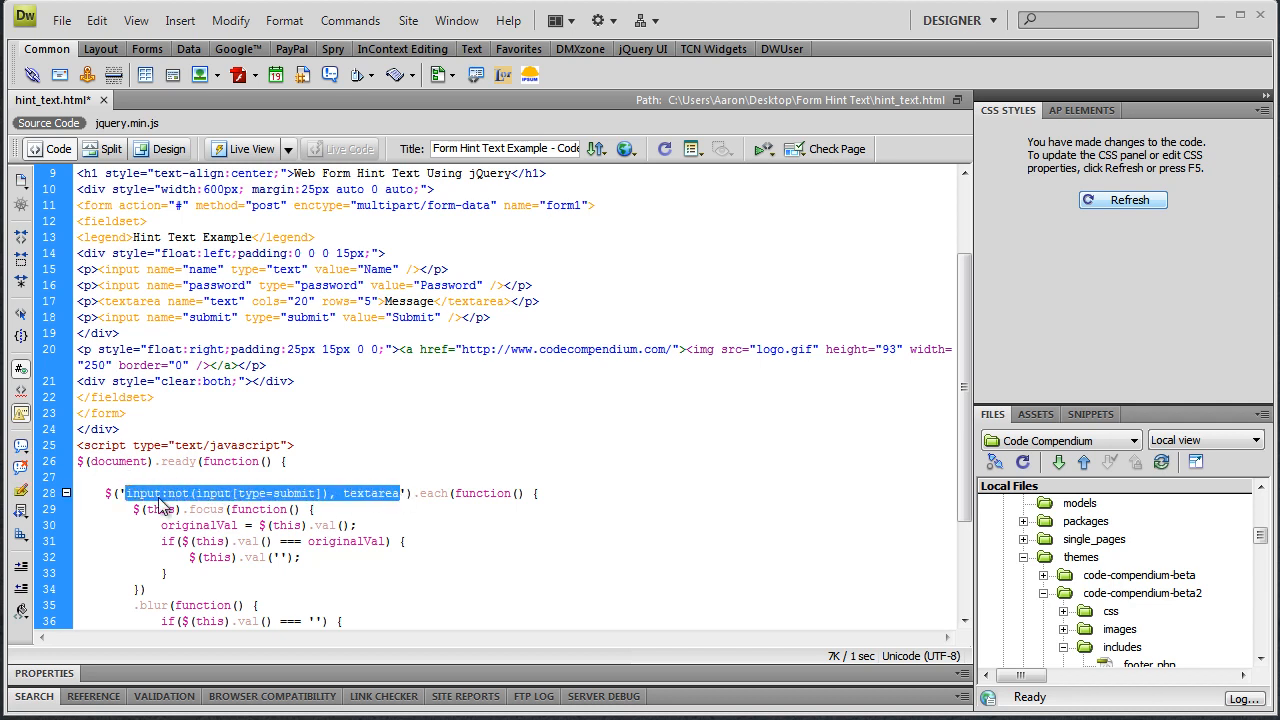
pyautogui.moveTo(357, 508)
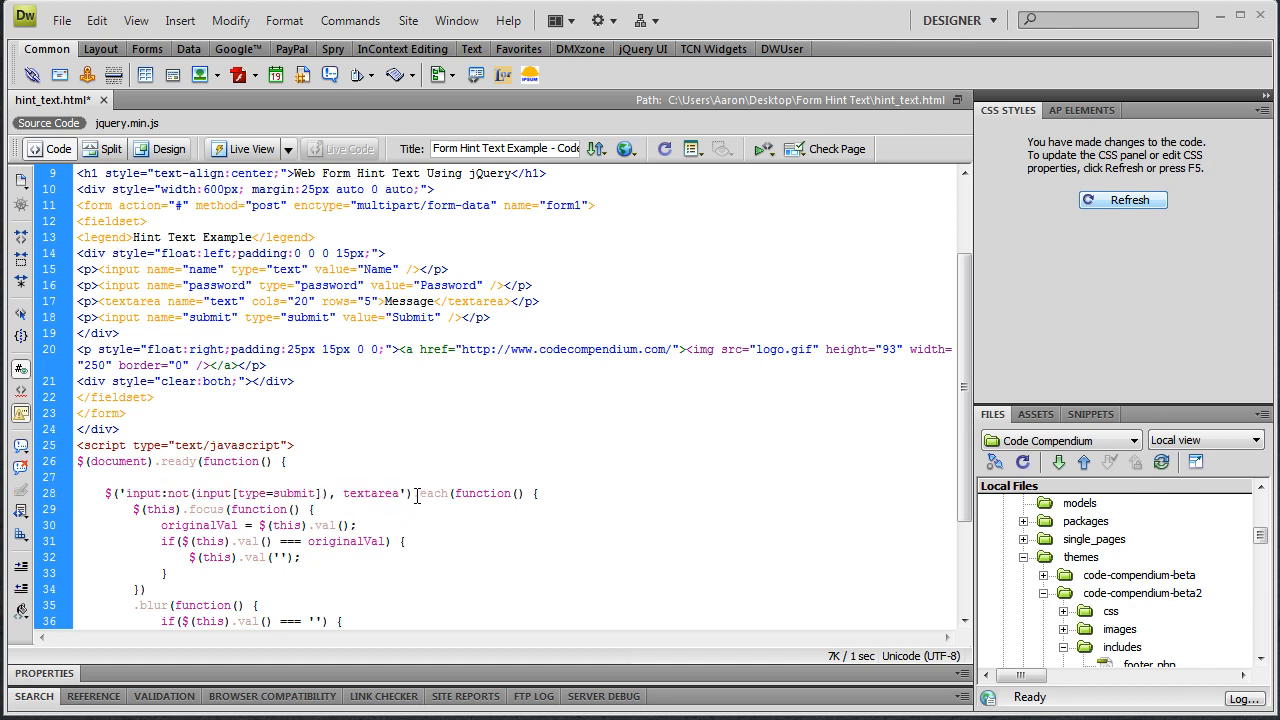
pyautogui.doubleClick(431, 493)
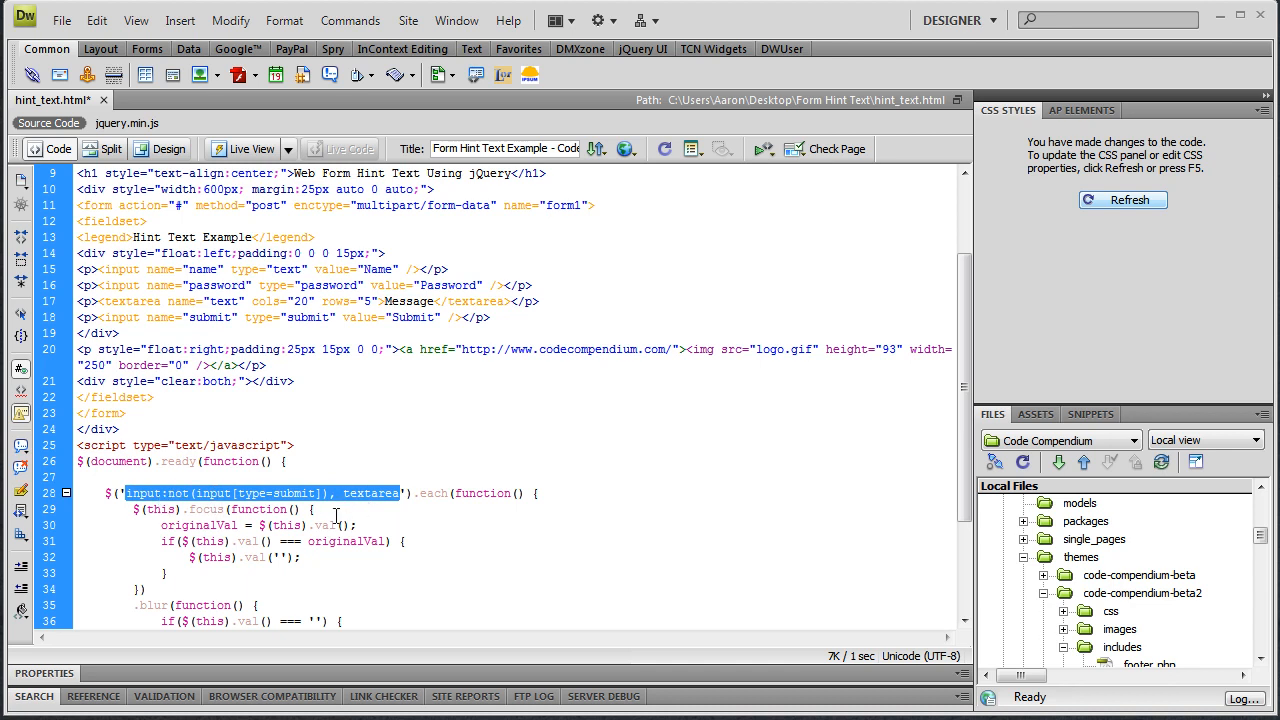
pyautogui.moveTo(360, 508)
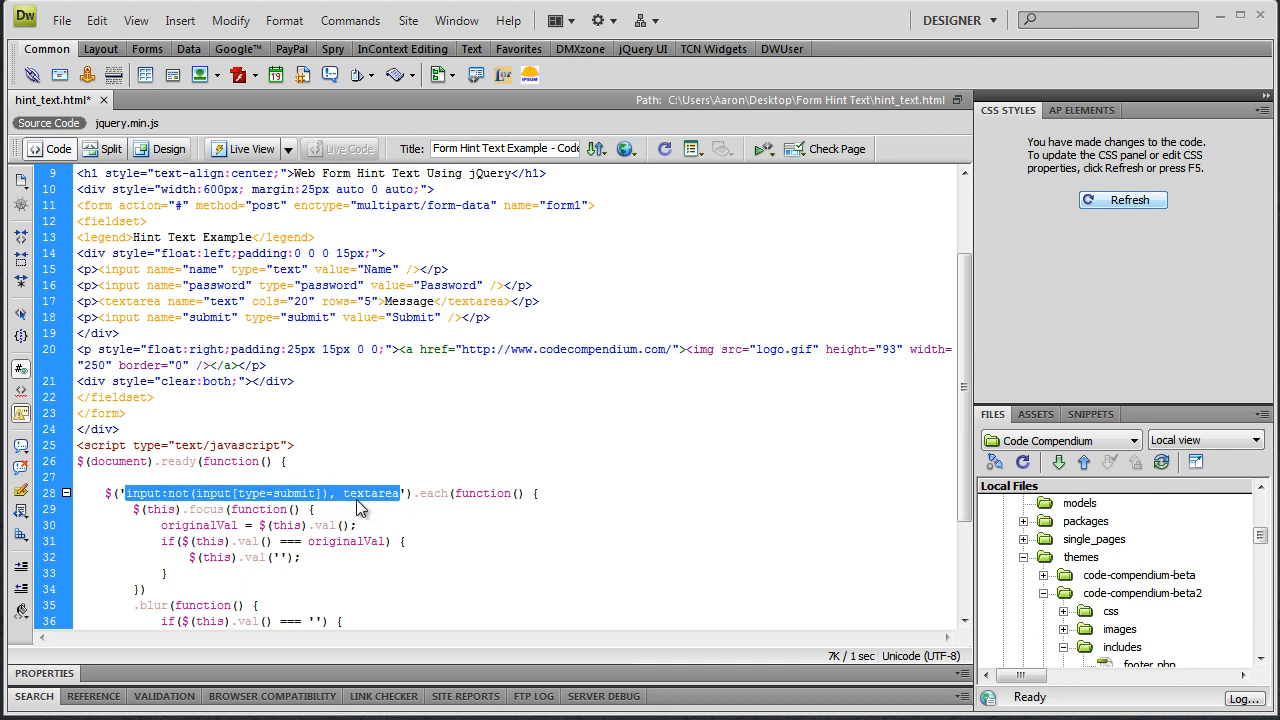
# Add 'var' before originalVal on line 30 in the focus handler.
pyautogui.click(170, 509)
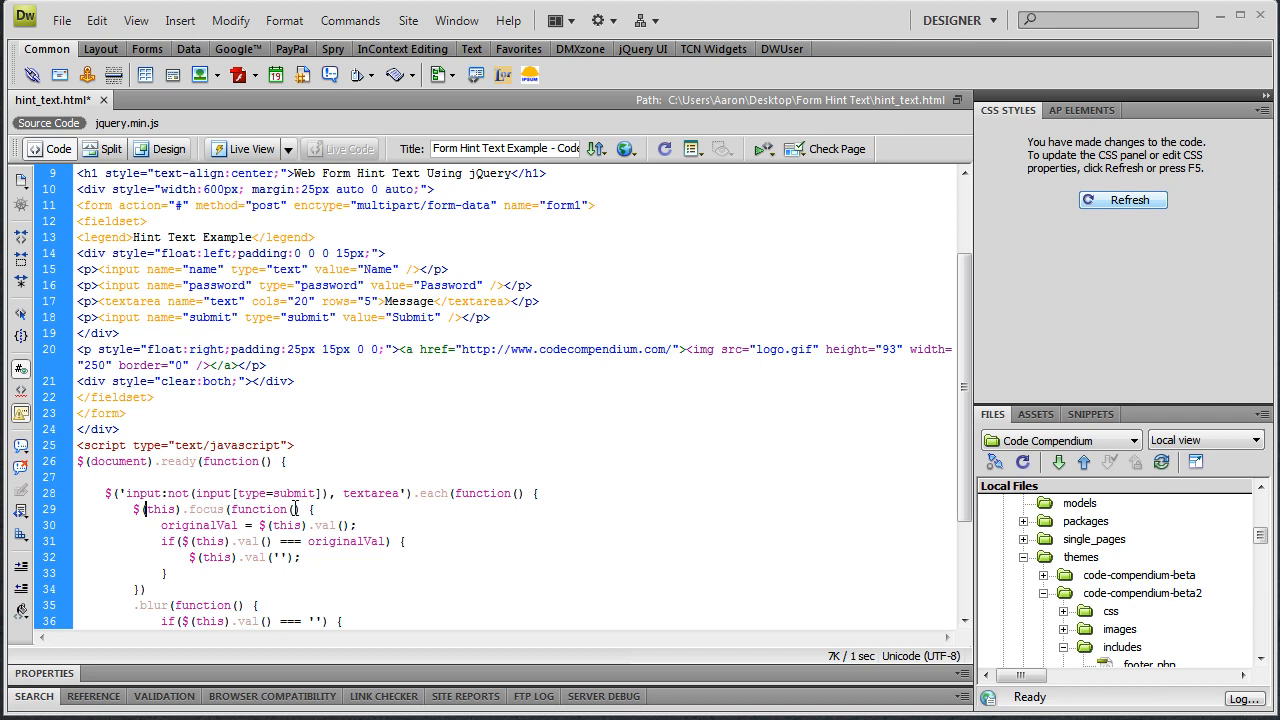
pyautogui.moveTo(173, 525)
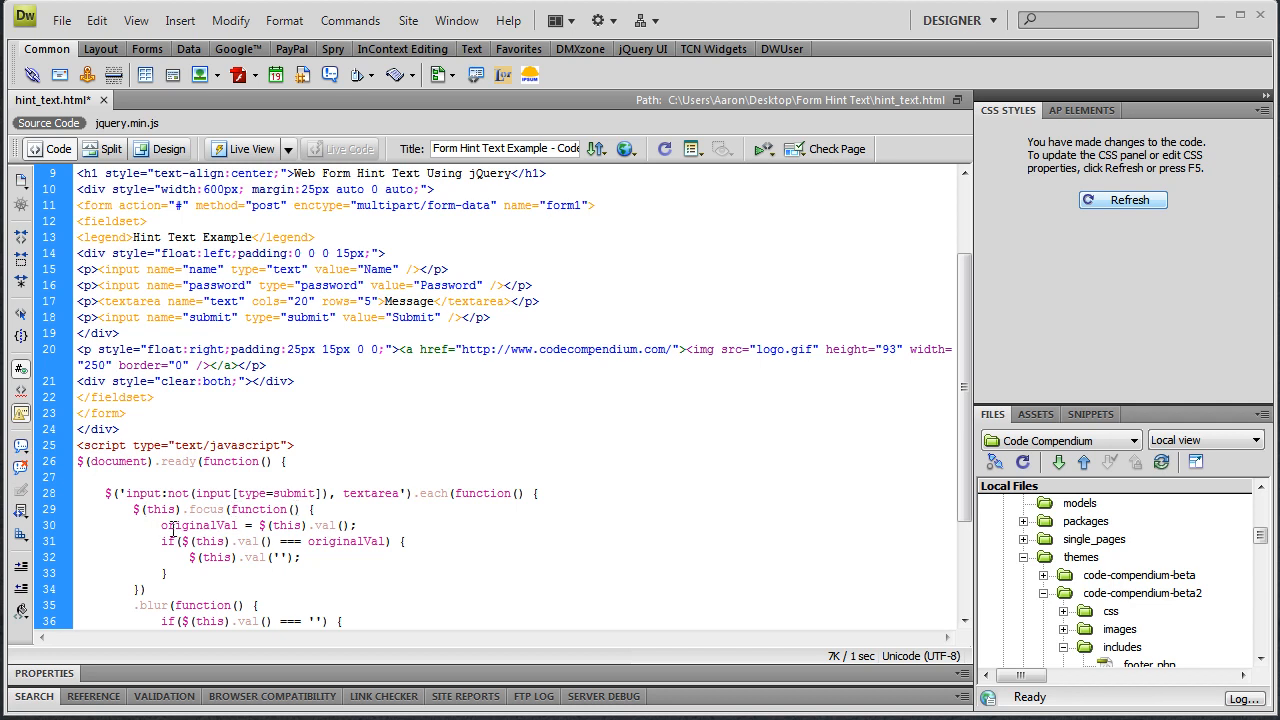
pyautogui.doubleClick(200, 525)
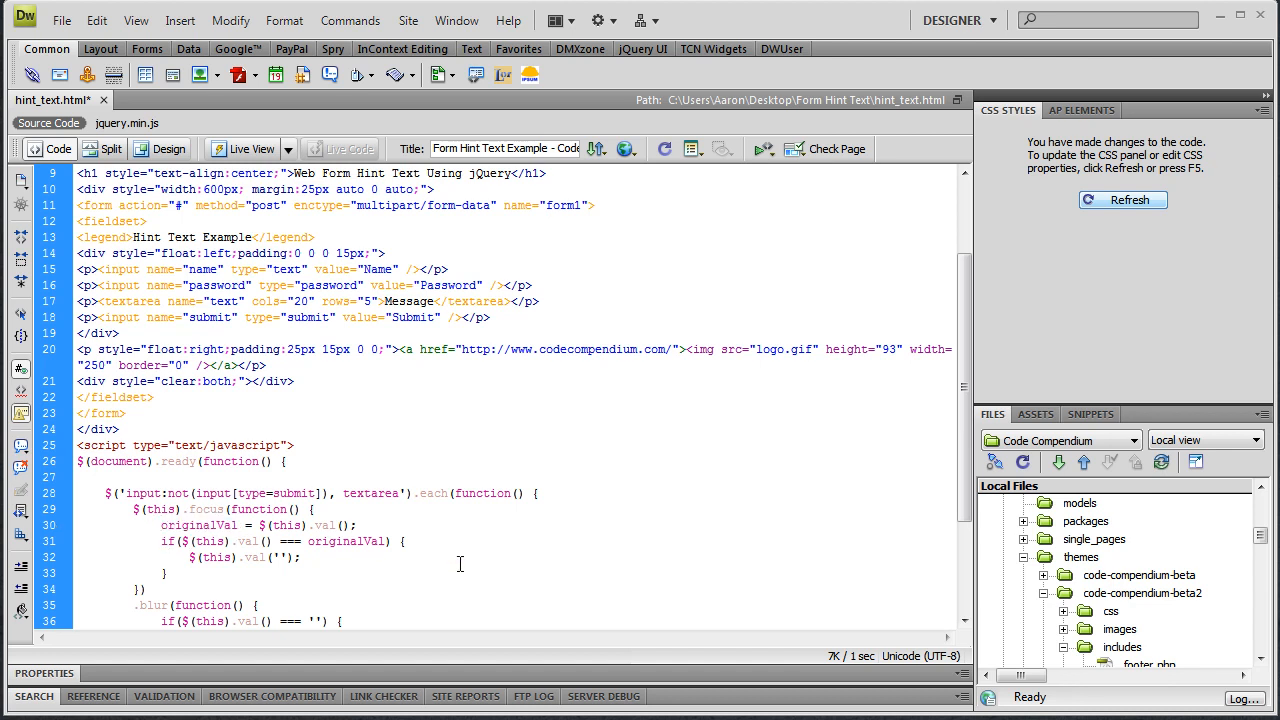
pyautogui.write('var')
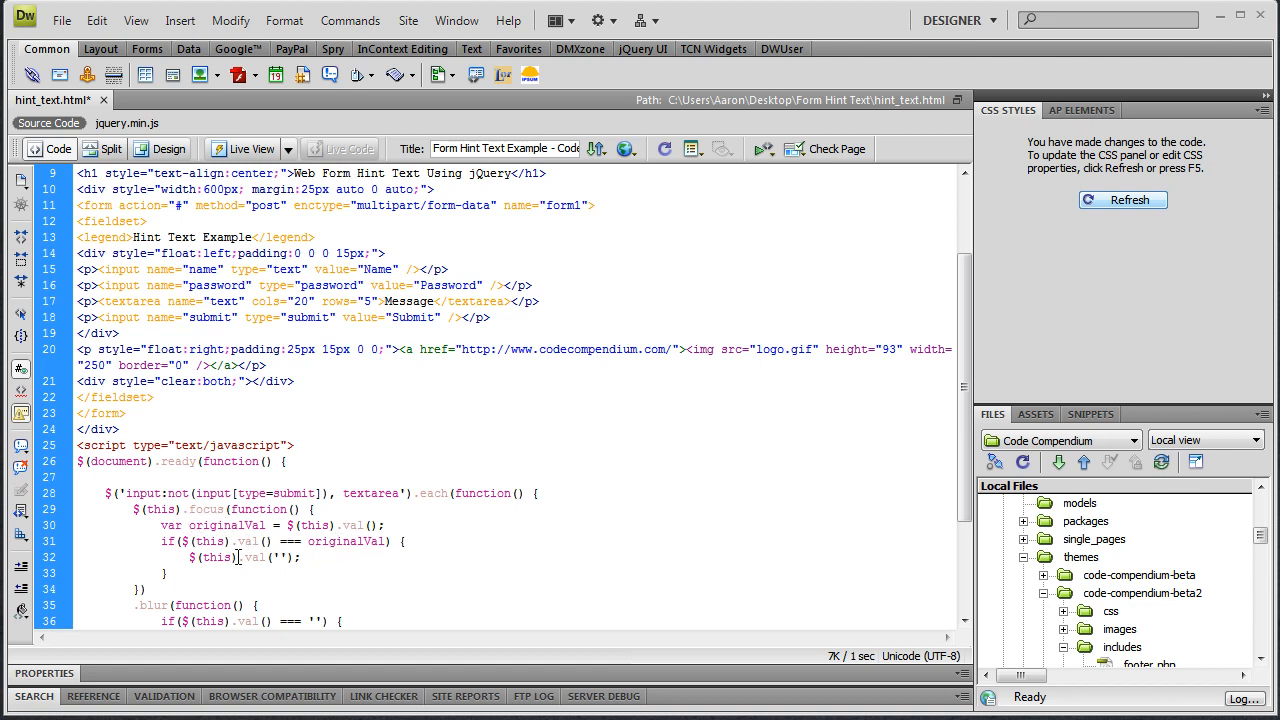
pyautogui.doubleClick(216, 557)
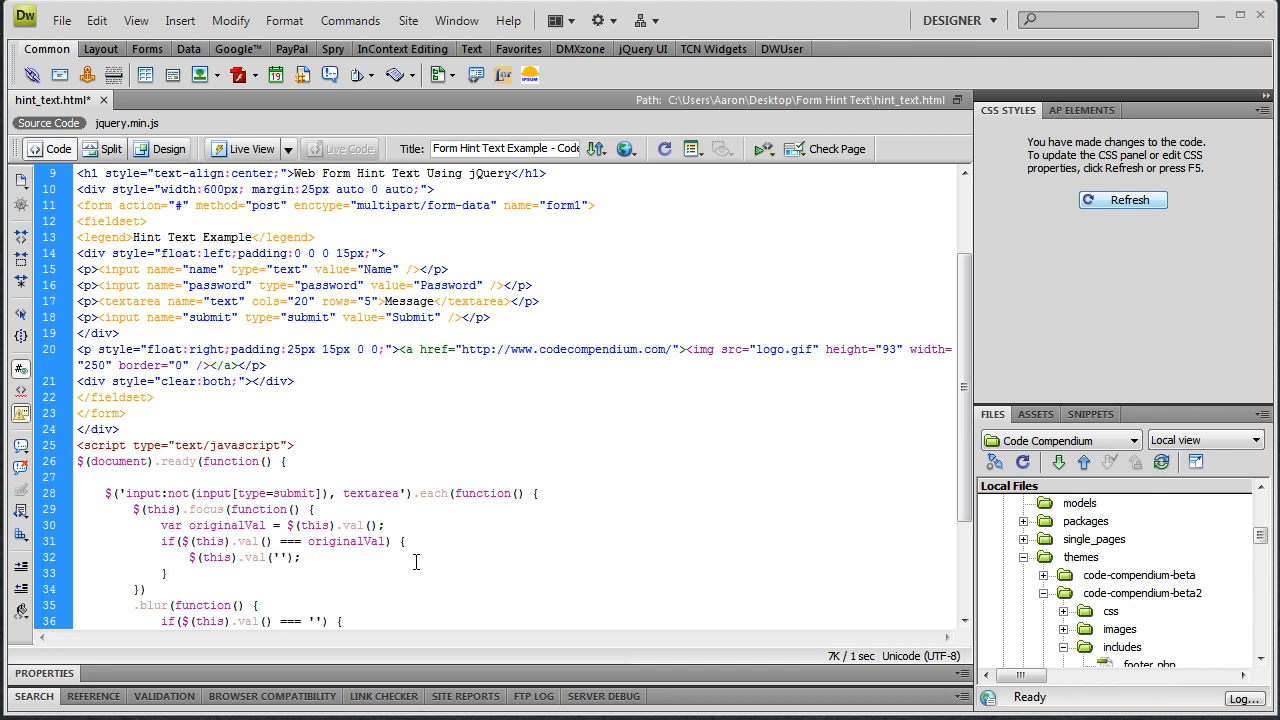
pyautogui.scroll(-3)
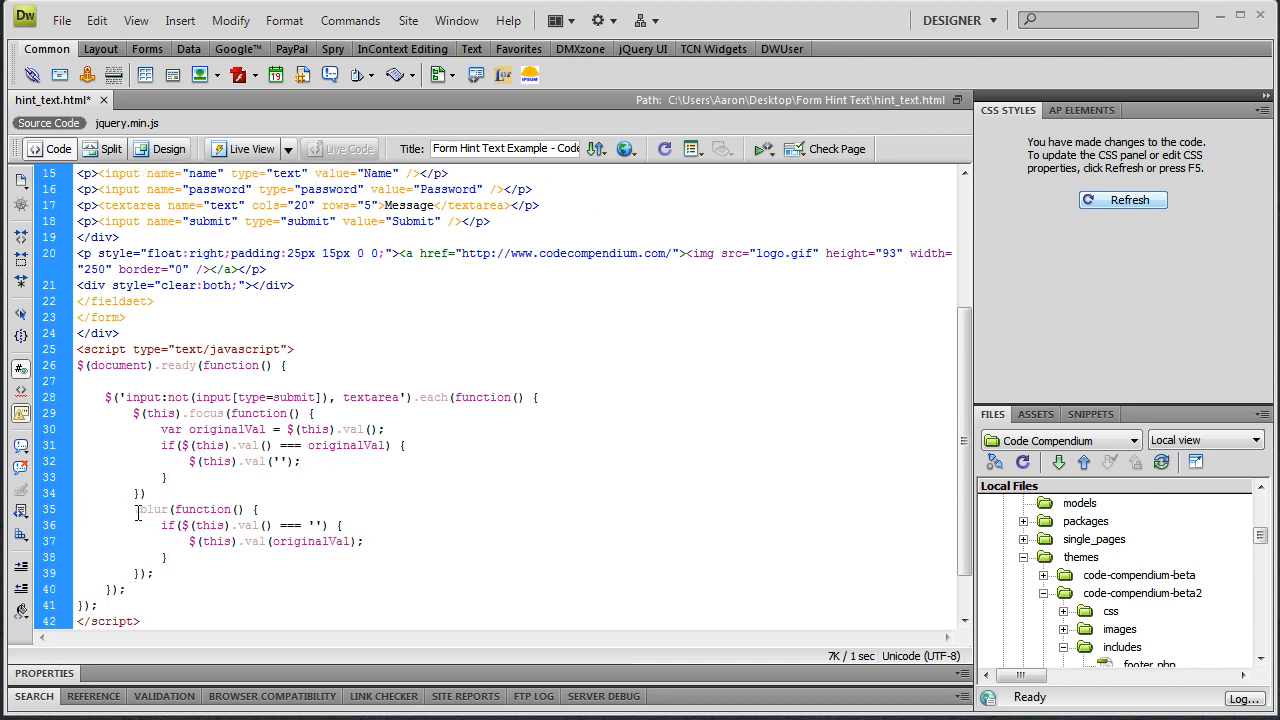
pyautogui.doubleClick(151, 509)
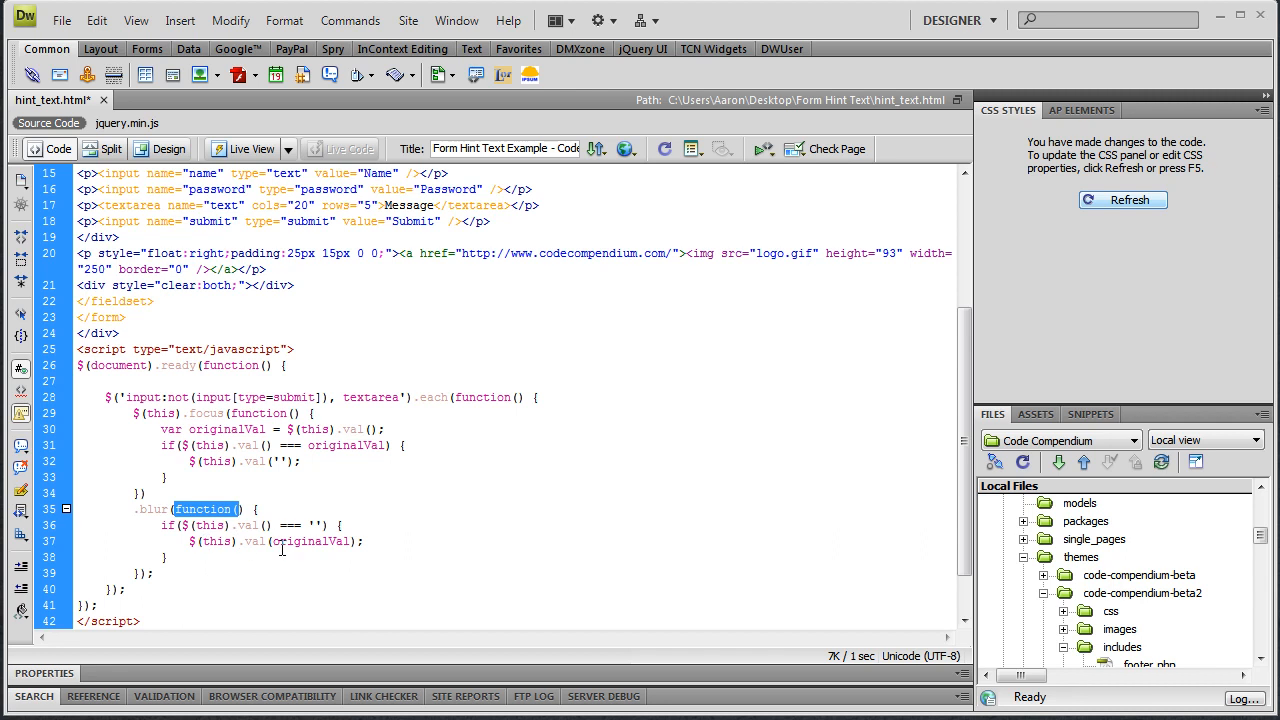
pyautogui.doubleClick(310, 541)
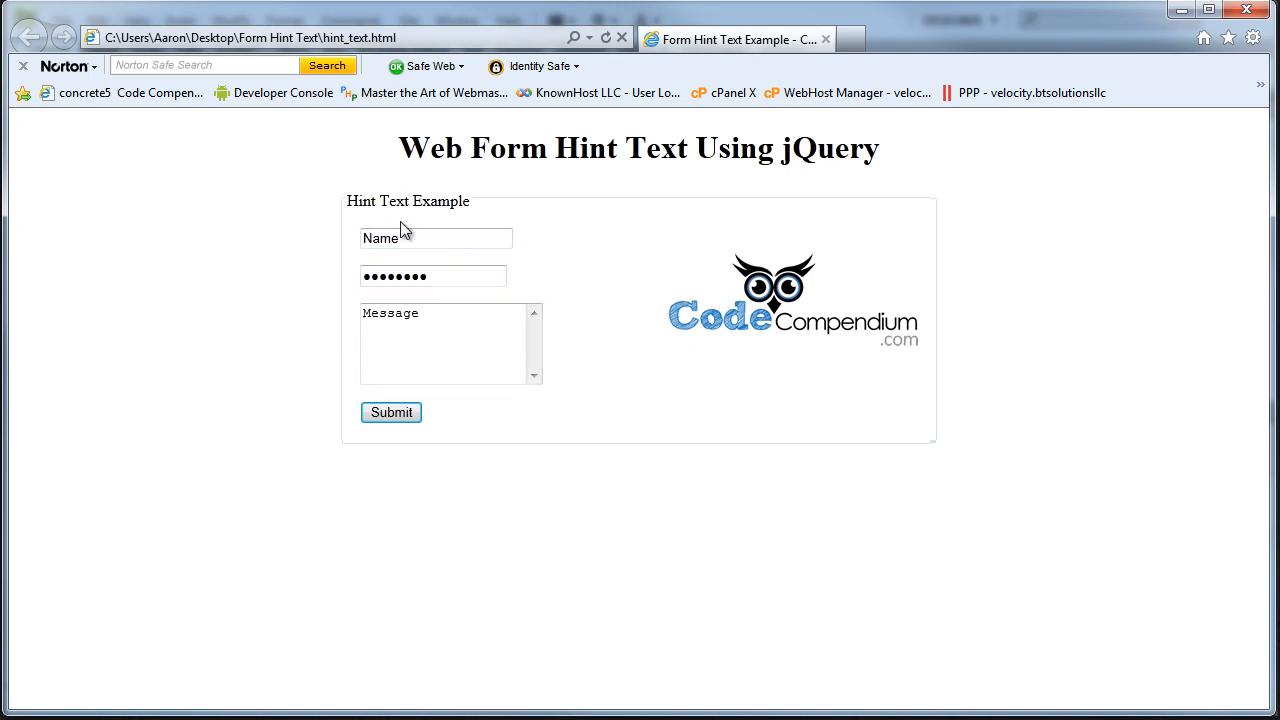
# Focus and leave the Name, password and Message fields, watching the Message hint clear.
pyautogui.click(435, 238)
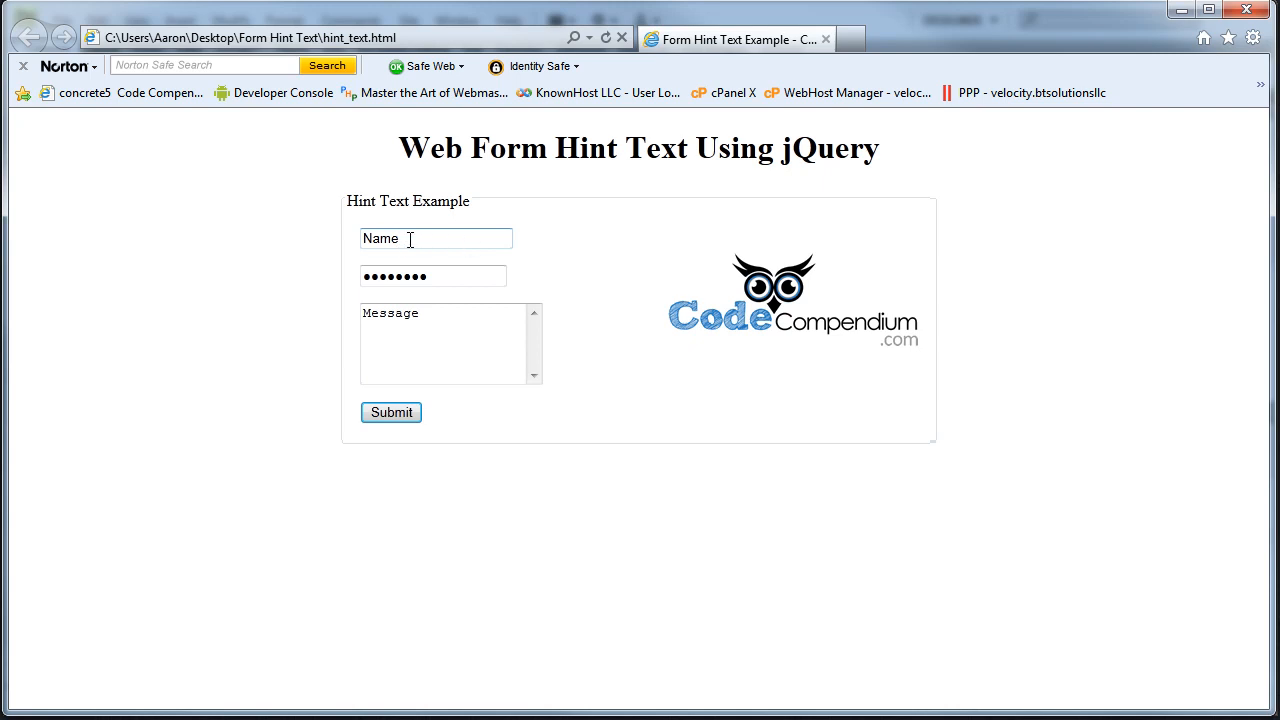
pyautogui.click(432, 277)
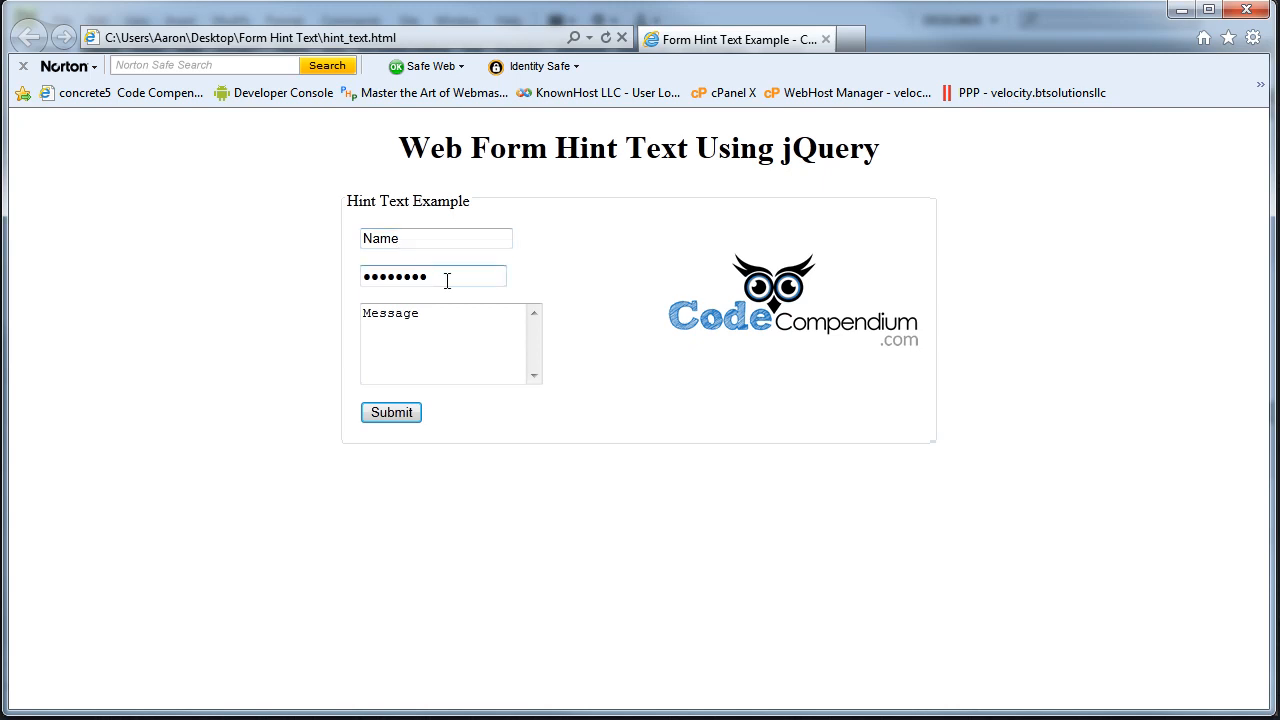
pyautogui.click(435, 238)
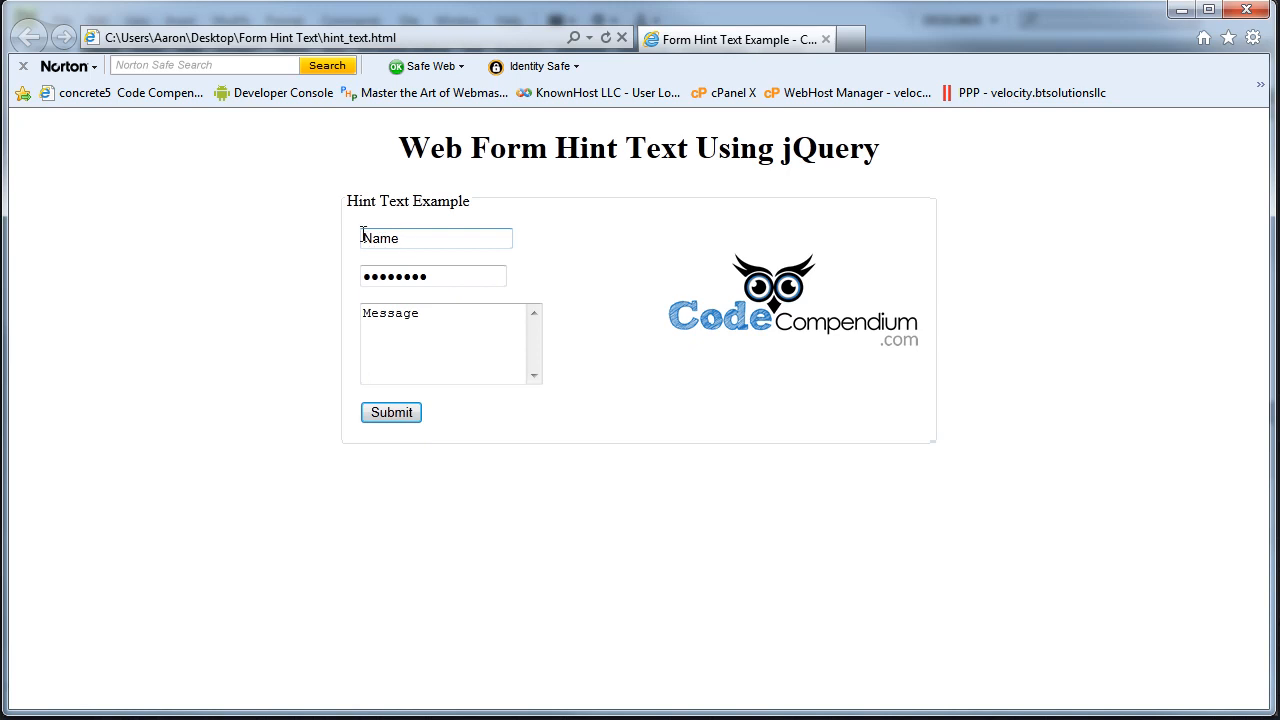
pyautogui.click(432, 277)
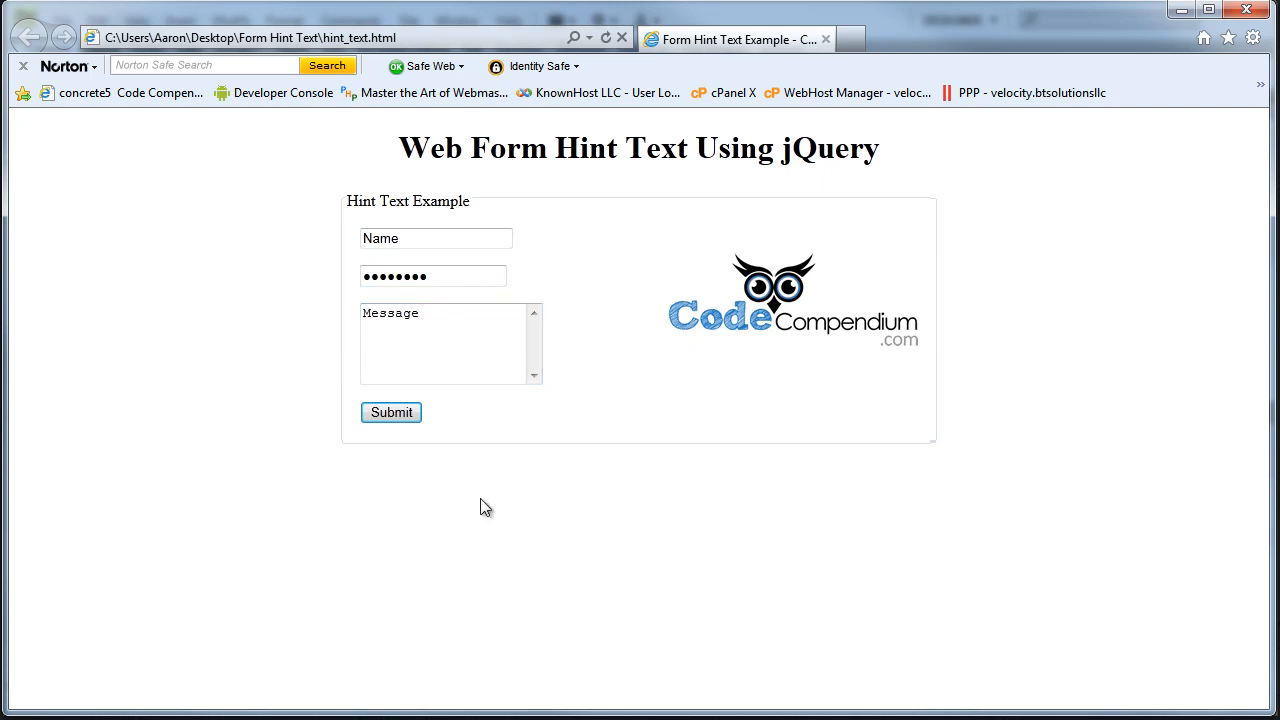
pyautogui.click(435, 238)
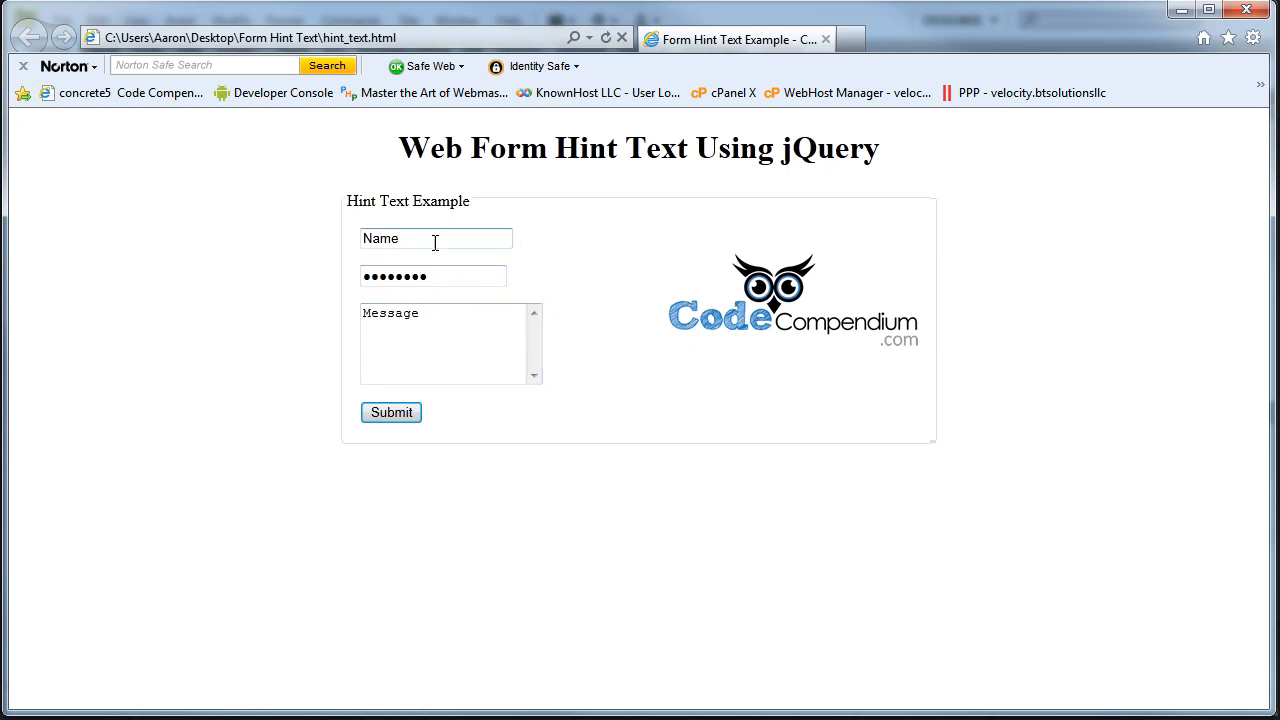
pyautogui.click(435, 238)
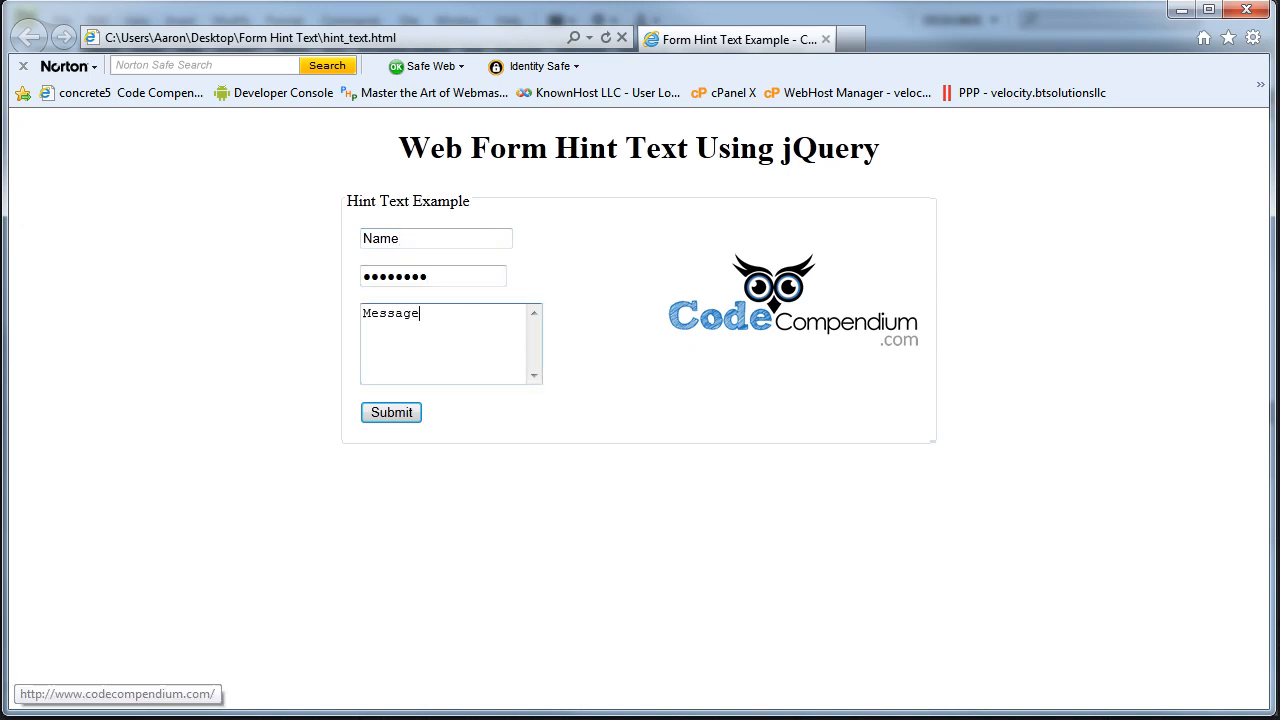
pyautogui.click(535, 470)
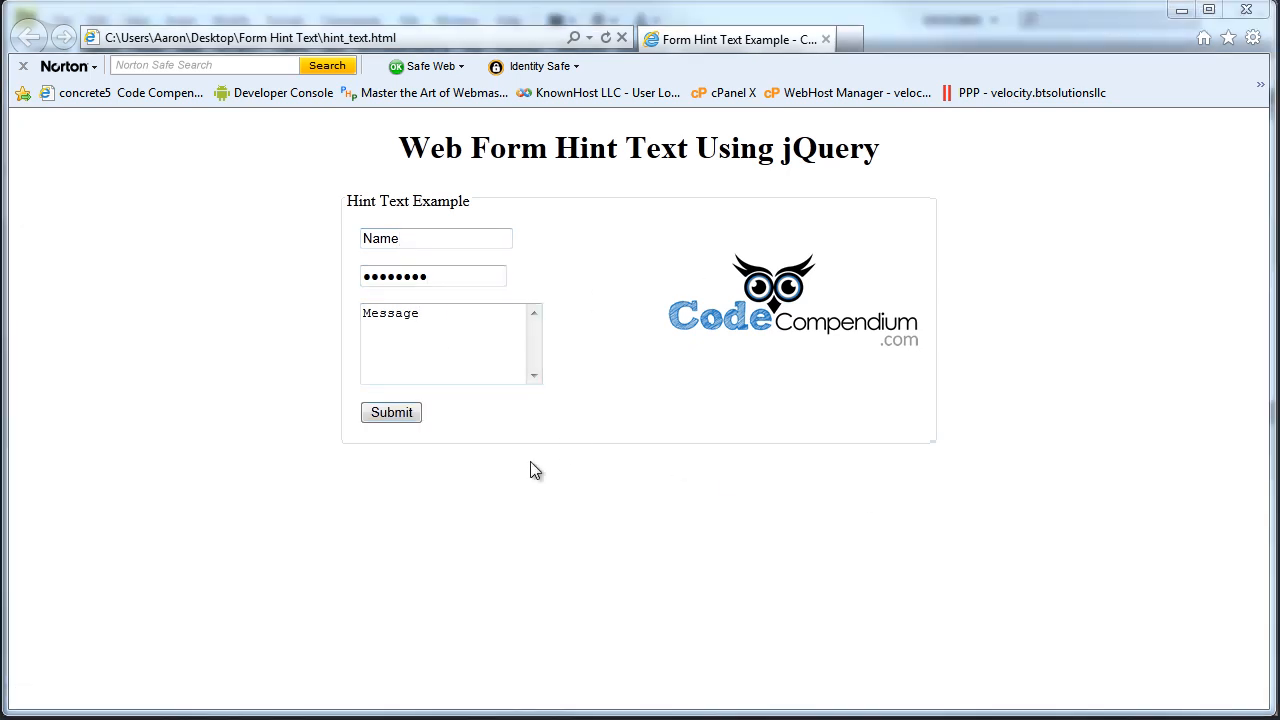
pyautogui.click(436, 238)
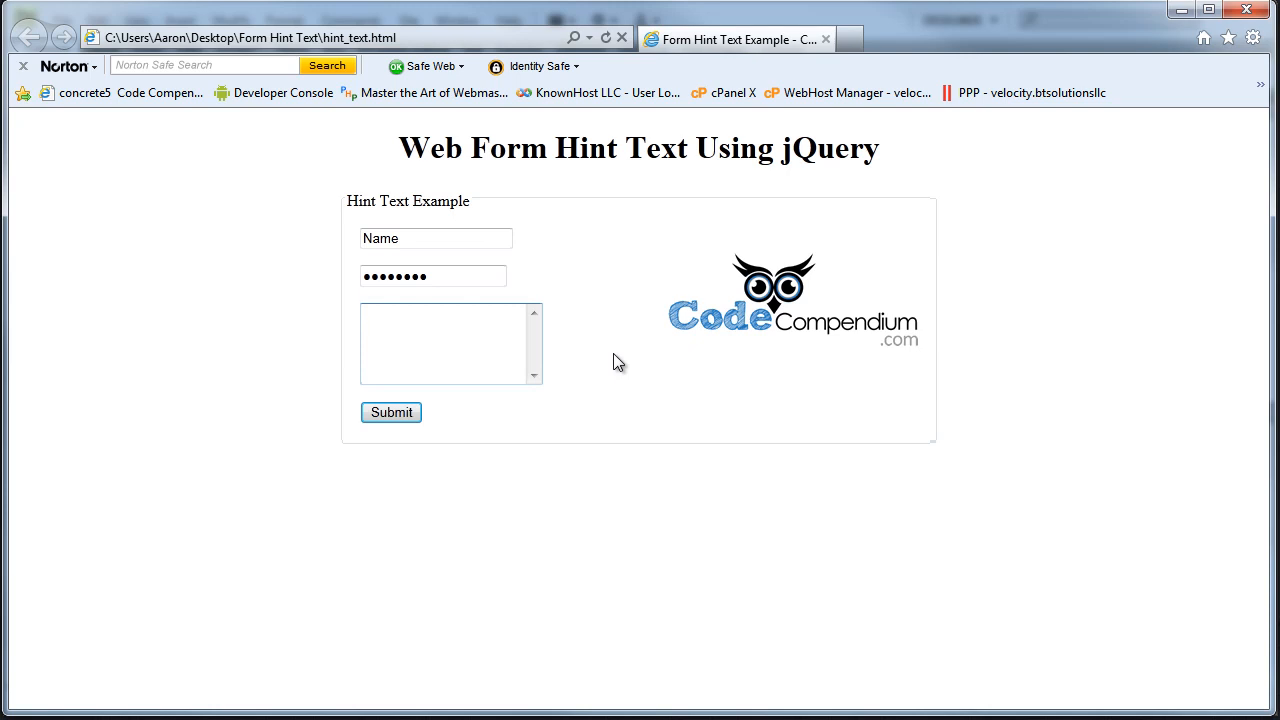
pyautogui.moveTo(594, 518)
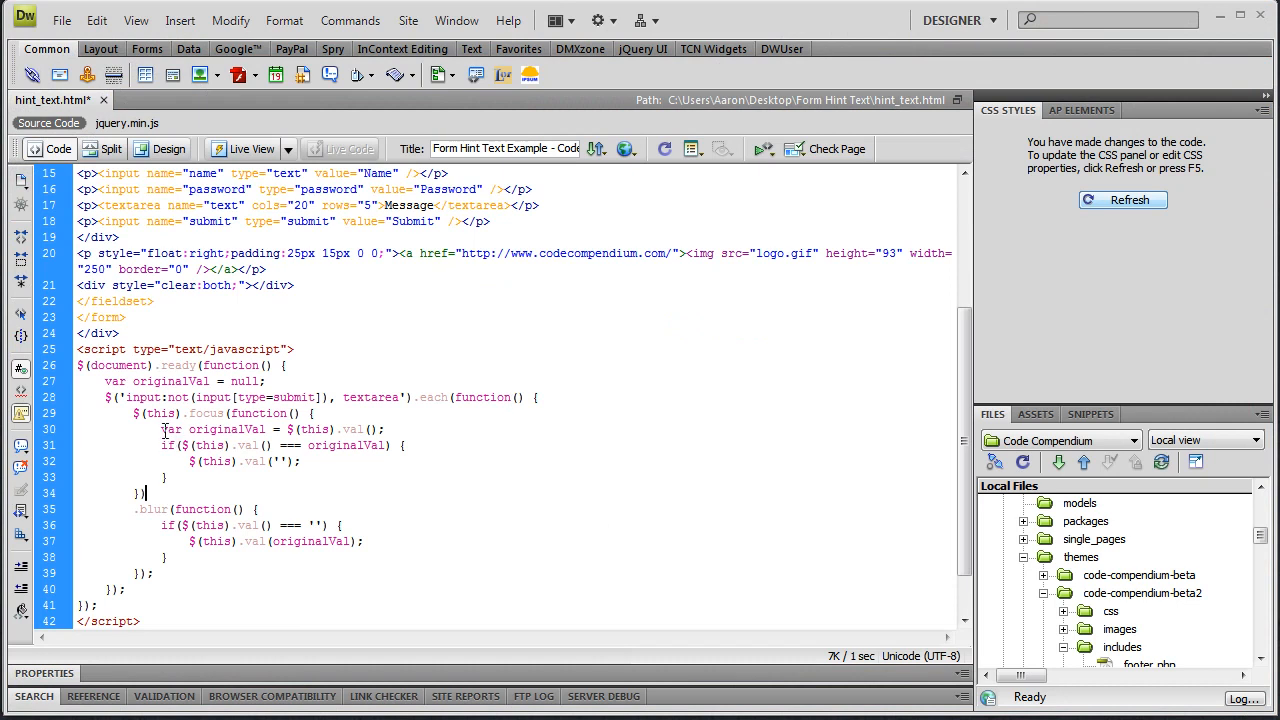
# Add 'var originalVal = null;' on line 27 and remove 'var' from line 30.
pyautogui.doubleClick(169, 429)
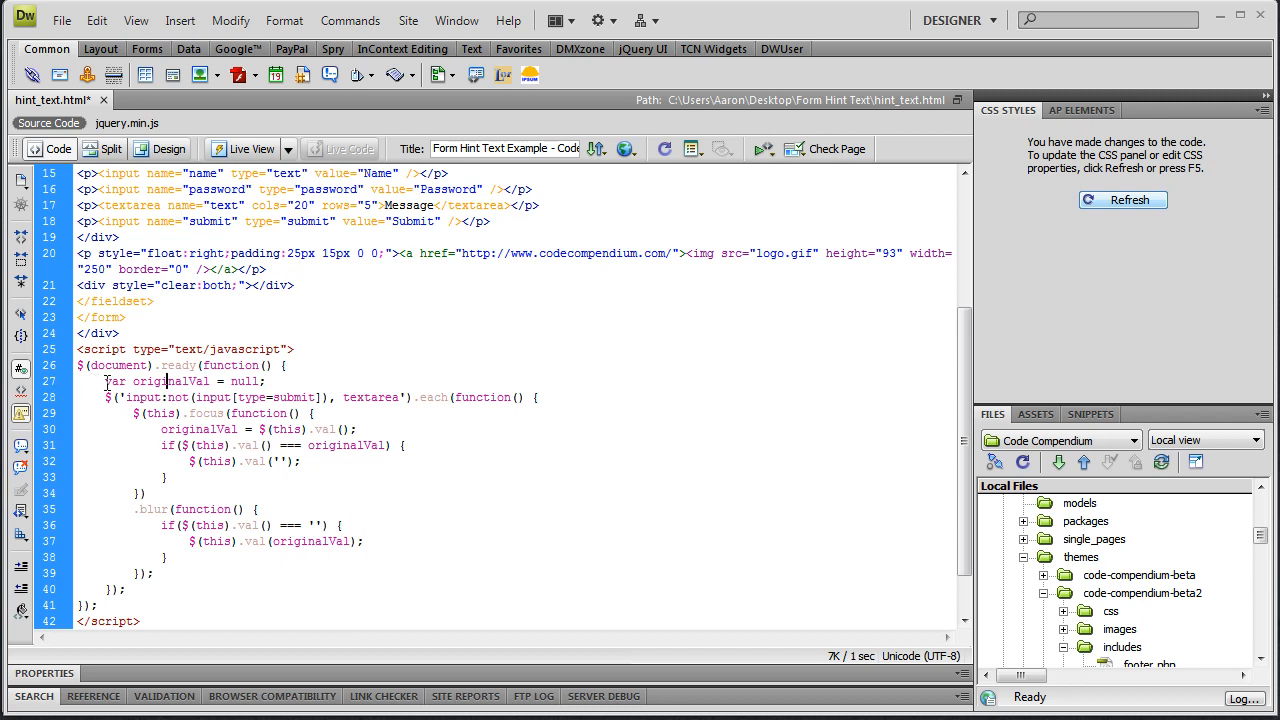
pyautogui.doubleClick(244, 381)
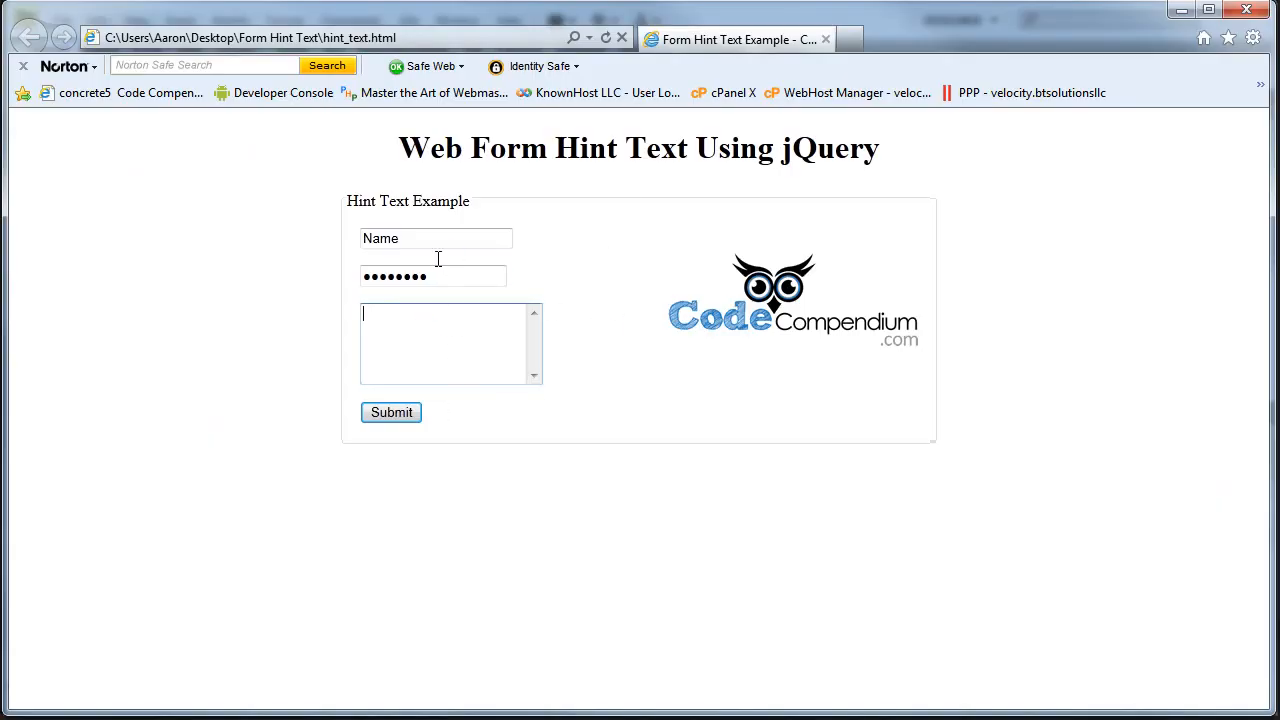
# Focus the password field after the Message box, confirming the Message hint returns.
pyautogui.click(435, 238)
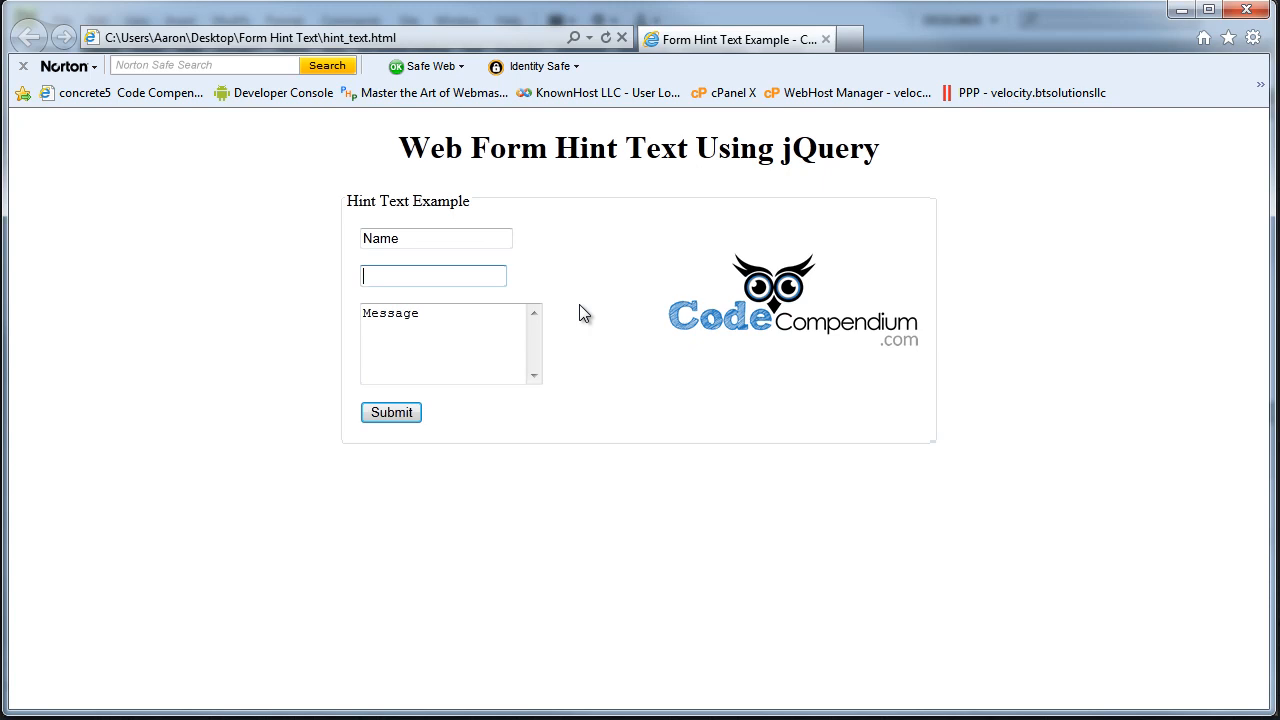
pyautogui.moveTo(621, 297)
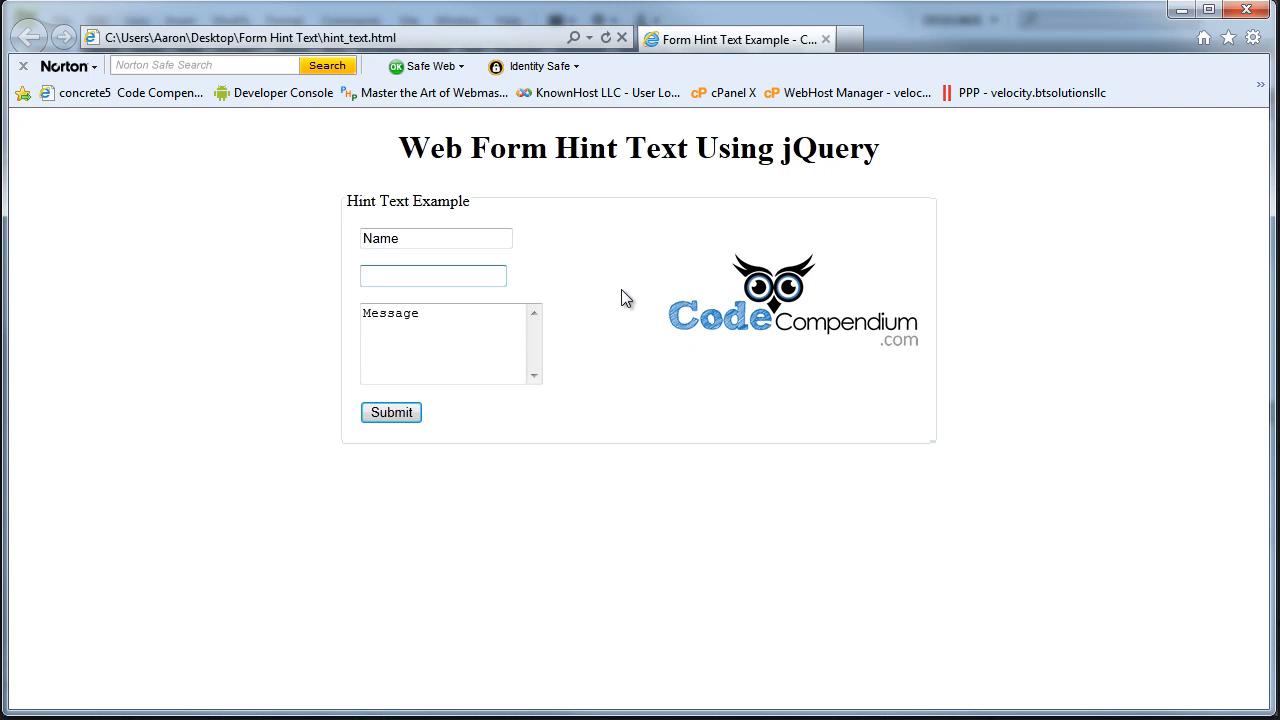